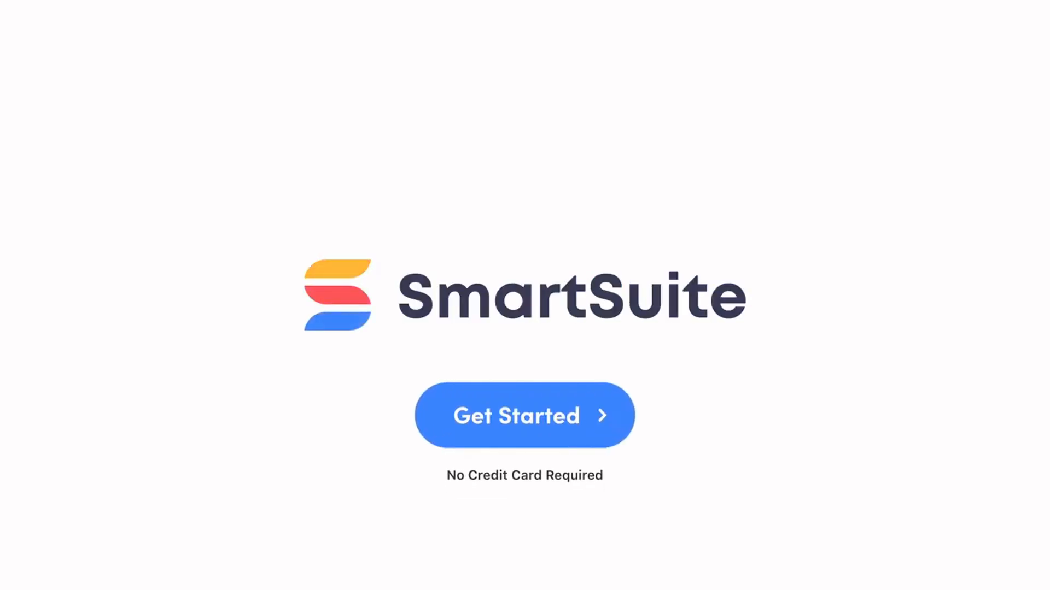
- Open the Job Estimator favorite and go to its Requests tab
click(523, 415)
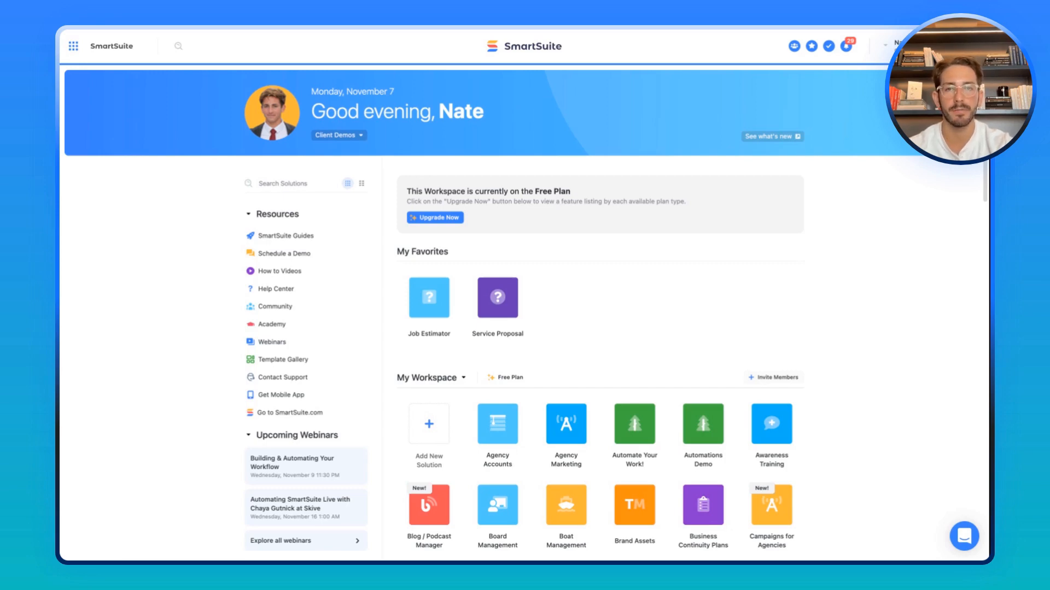
mouse_move(423, 308)
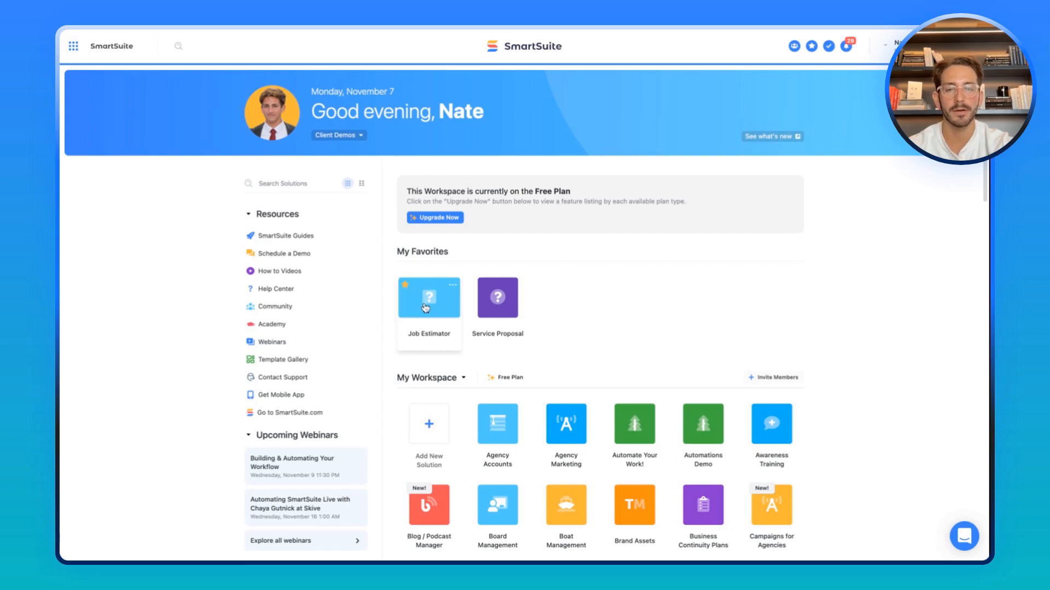
click(427, 297)
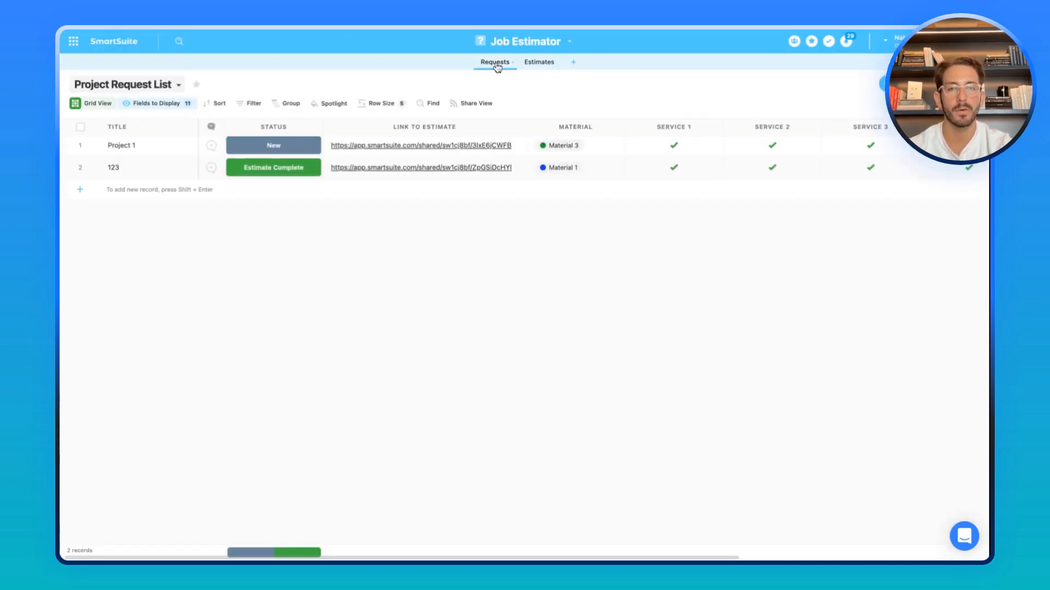
click(495, 63)
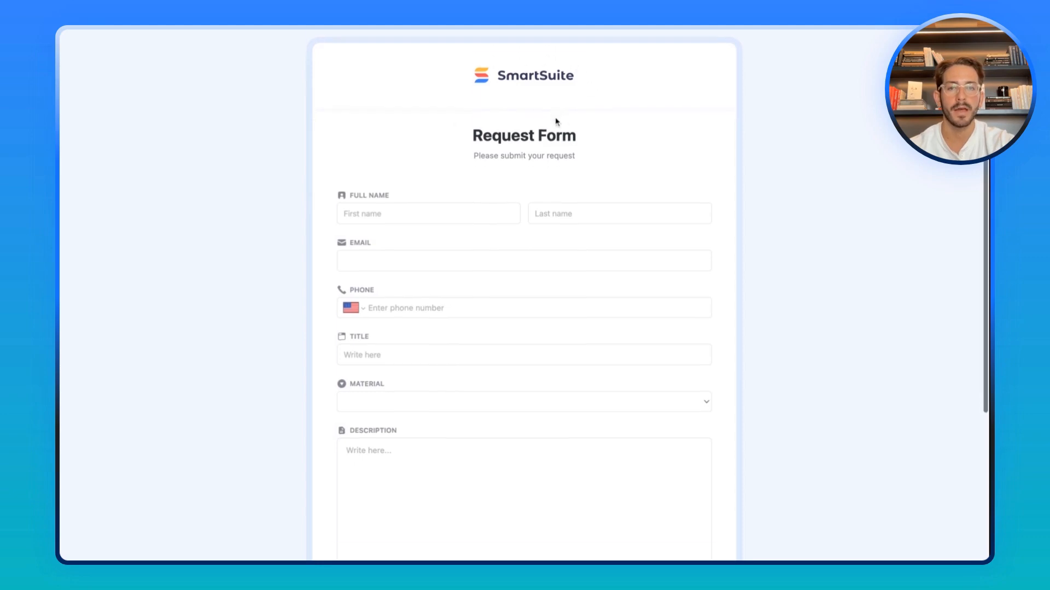
- Fill in and sign the request form, then submit it as a new request
scroll(down, 3)
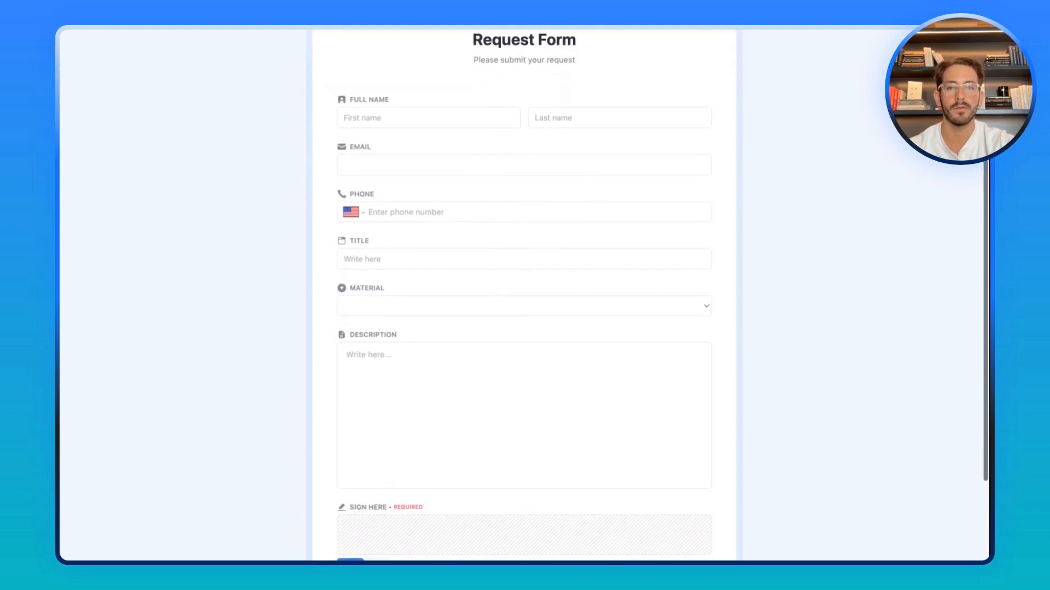
scroll(down, 3)
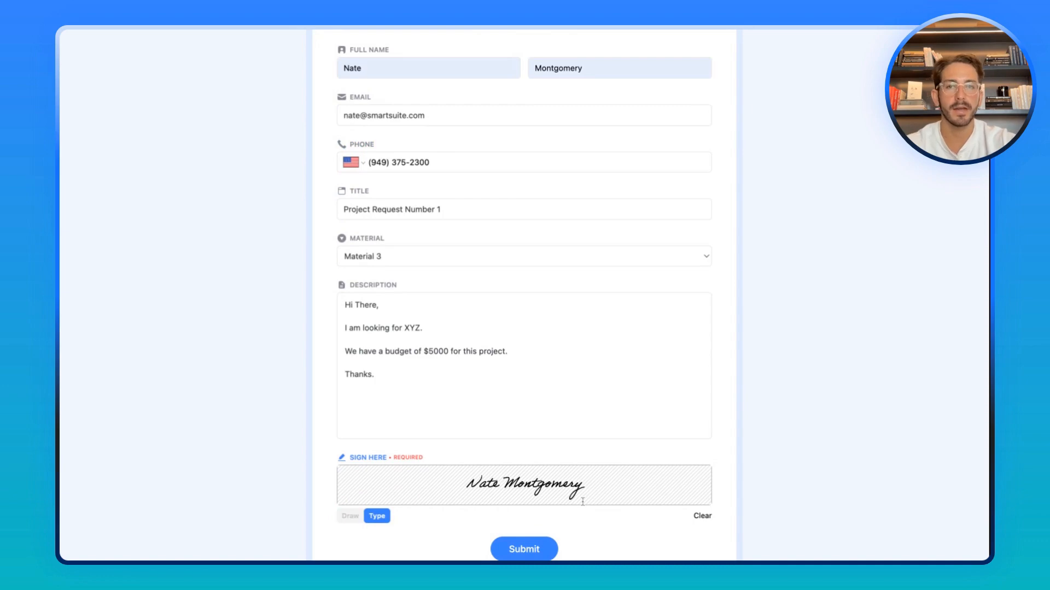
click(524, 548)
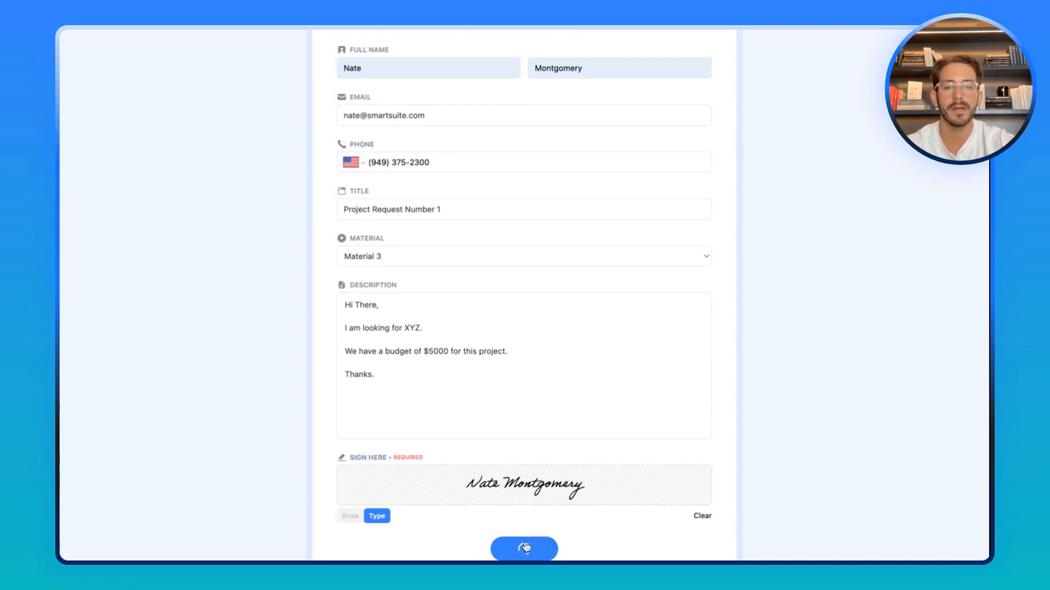
click(524, 548)
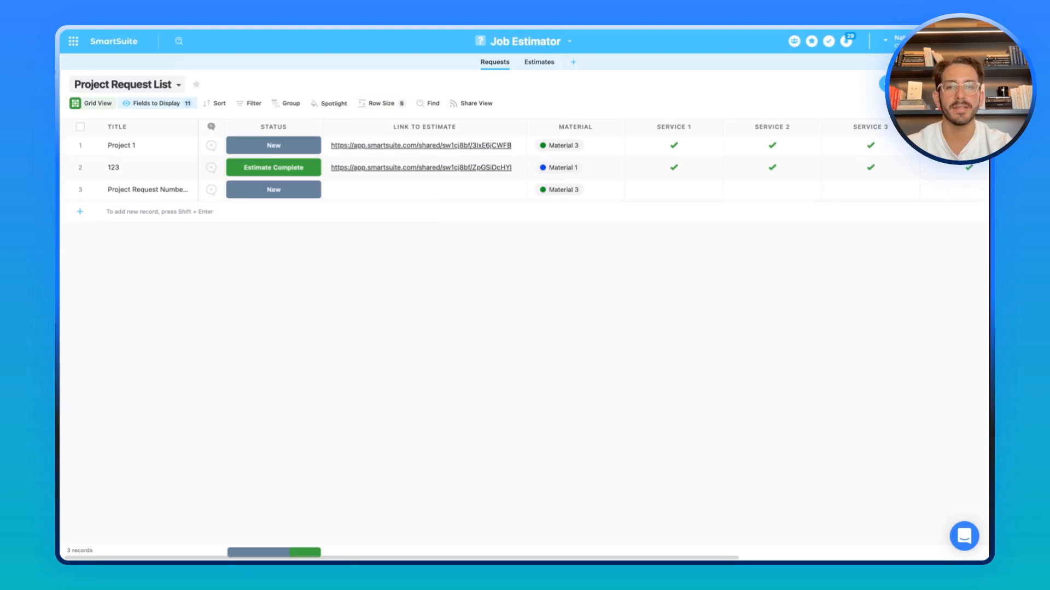
click(272, 190)
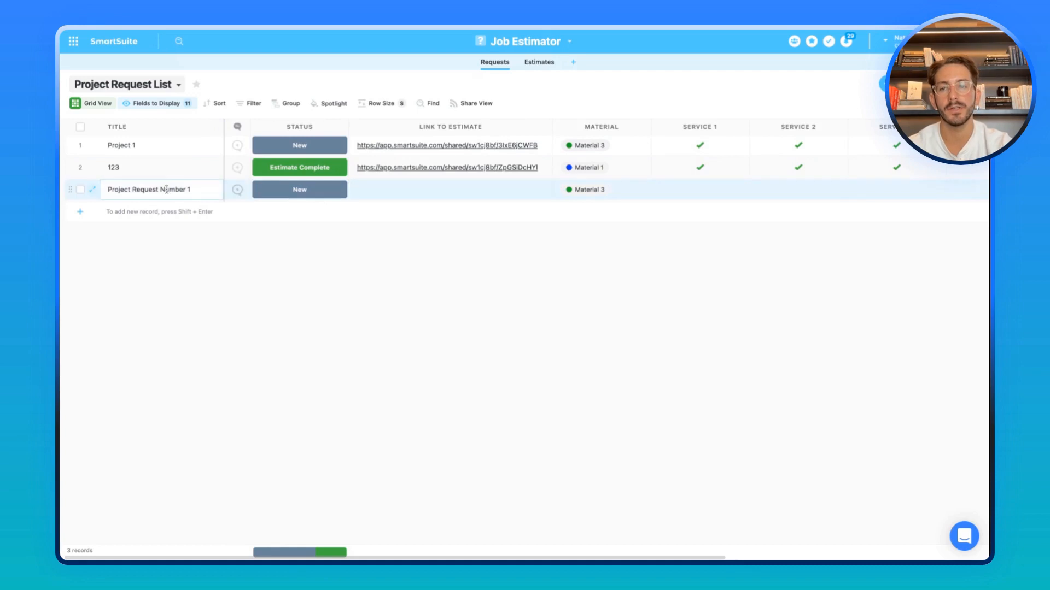
click(92, 190)
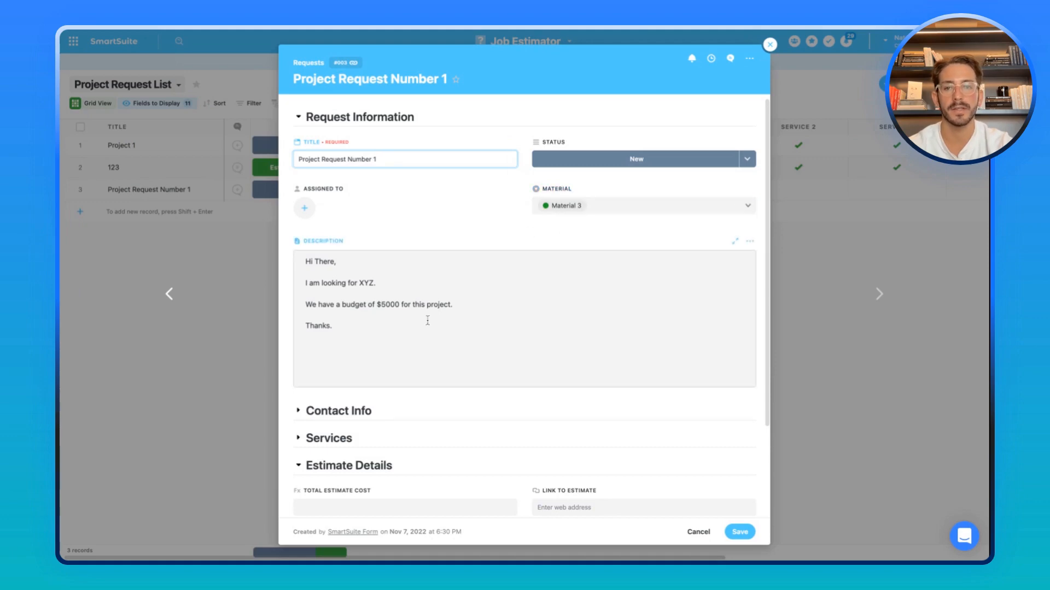
mouse_move(372, 336)
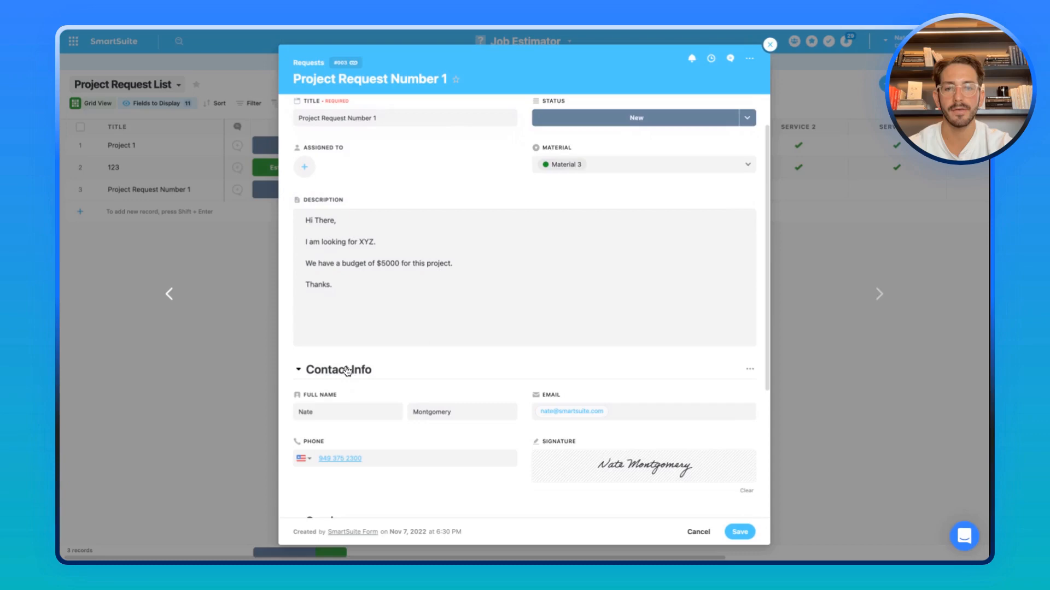
scroll(down, 3)
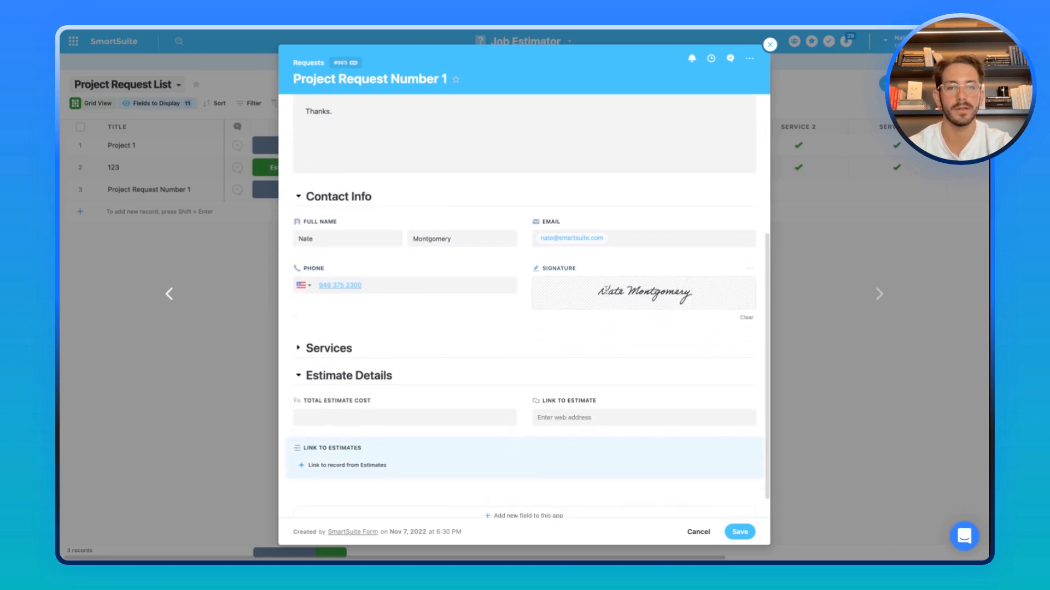
scroll(down, 3)
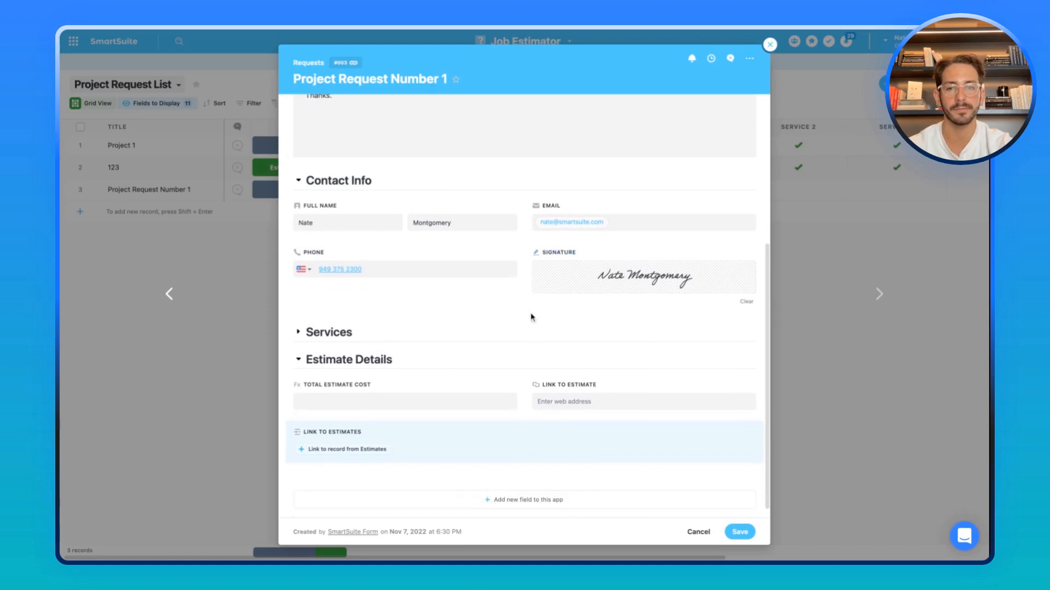
scroll(down, 3)
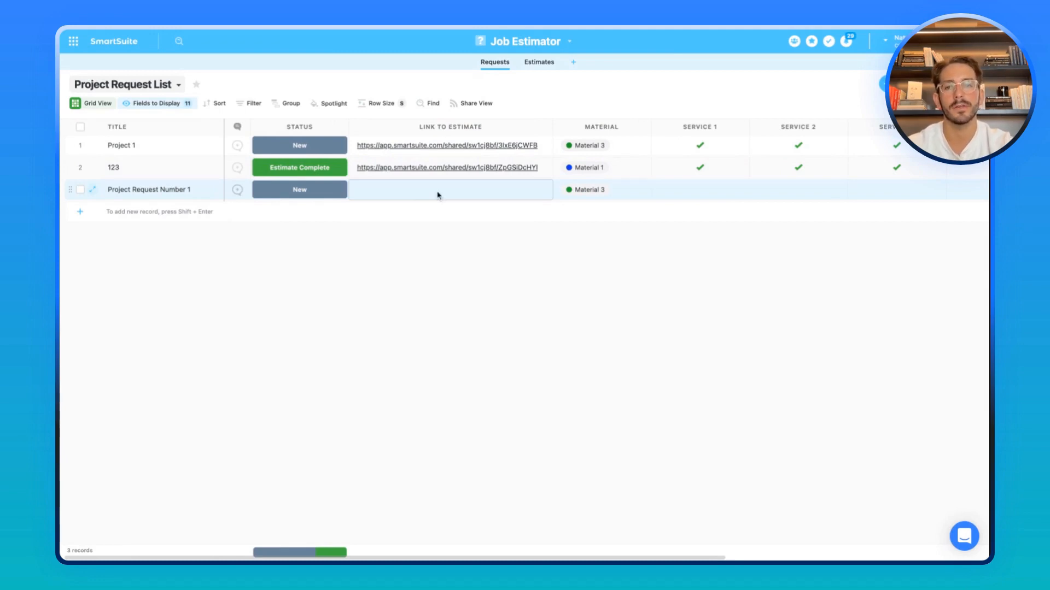
- Tick the Service 1–5 checkboxes and the final checkbox on row 3
scroll(right, 3)
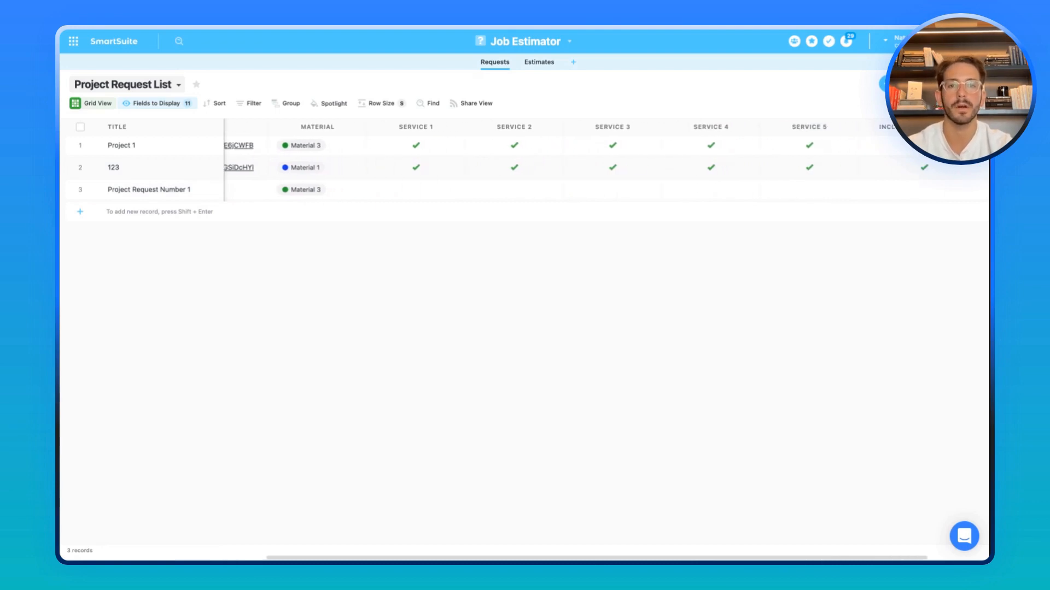
click(513, 189)
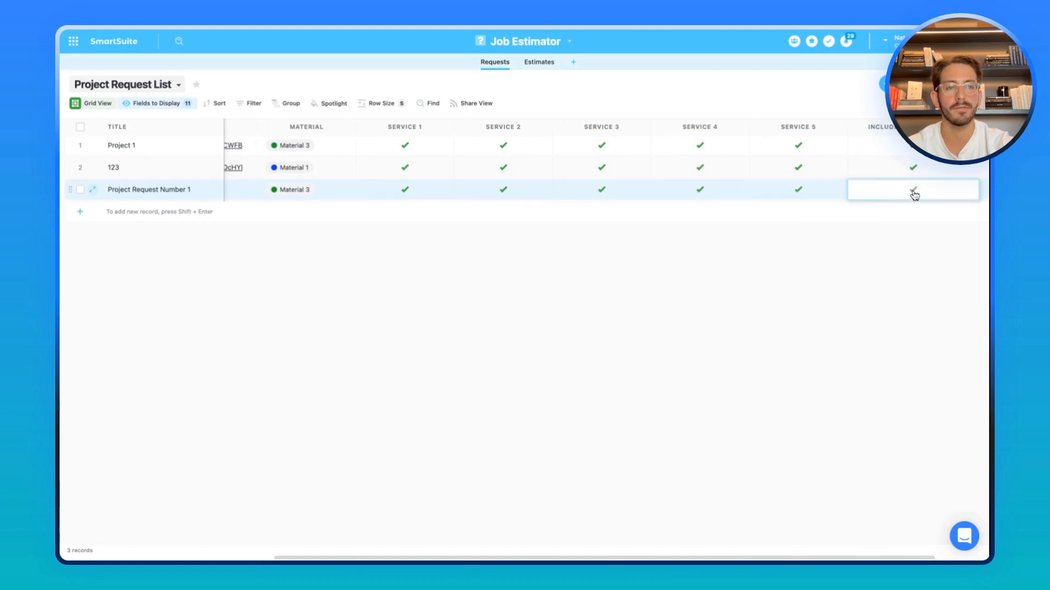
click(538, 61)
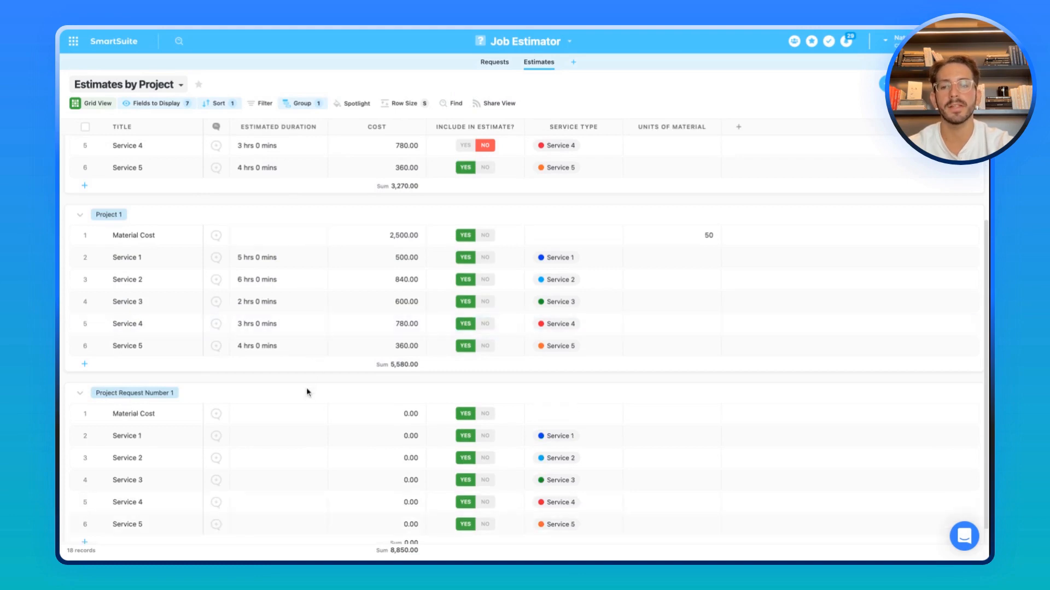
- Enter durations on Project Request Number 1's service lines, bringing the total to 2,860
click(133, 413)
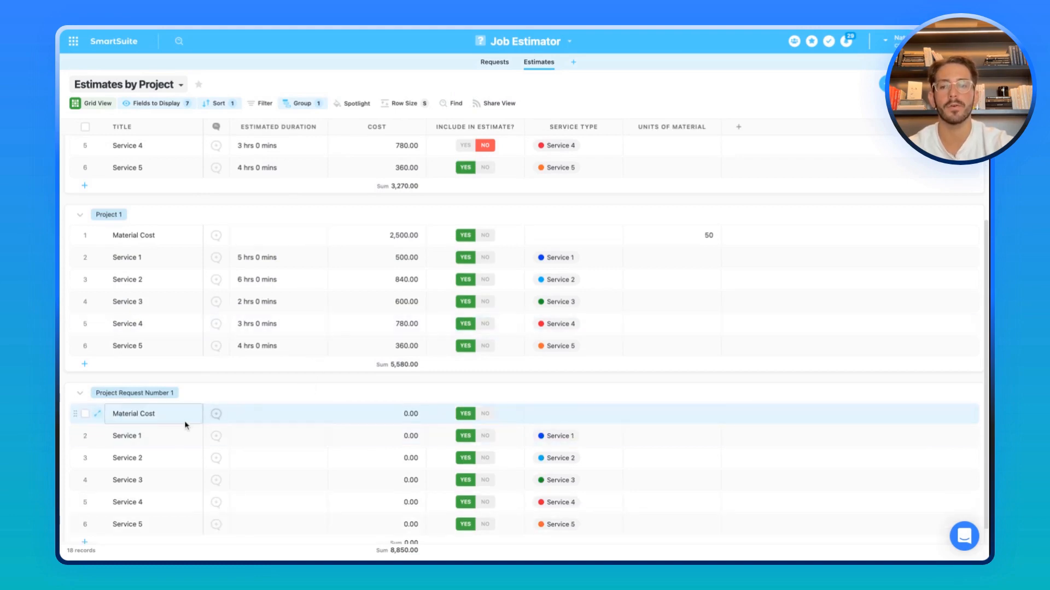
click(126, 435)
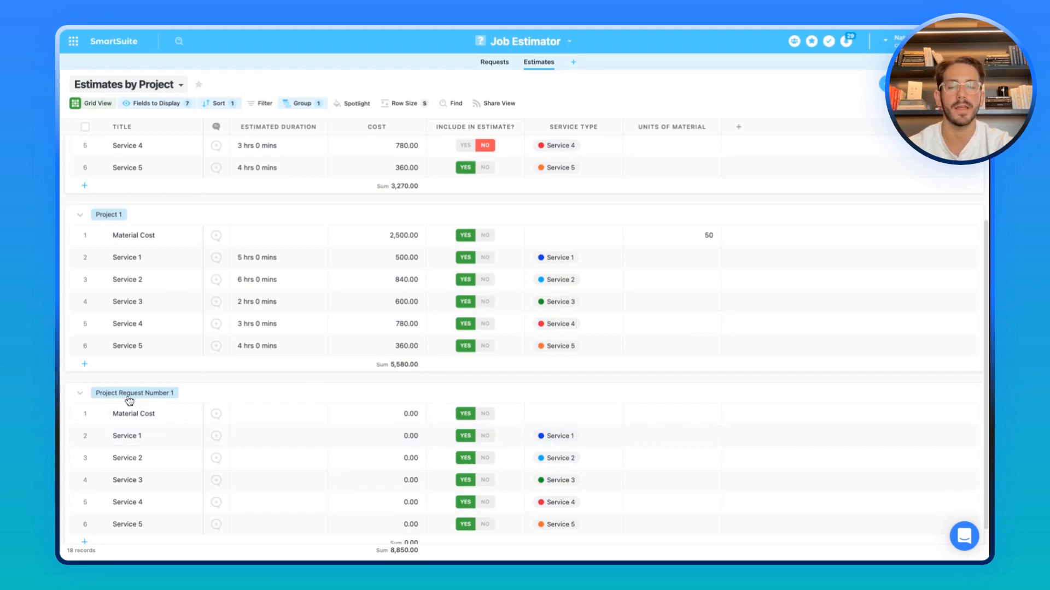
click(278, 414)
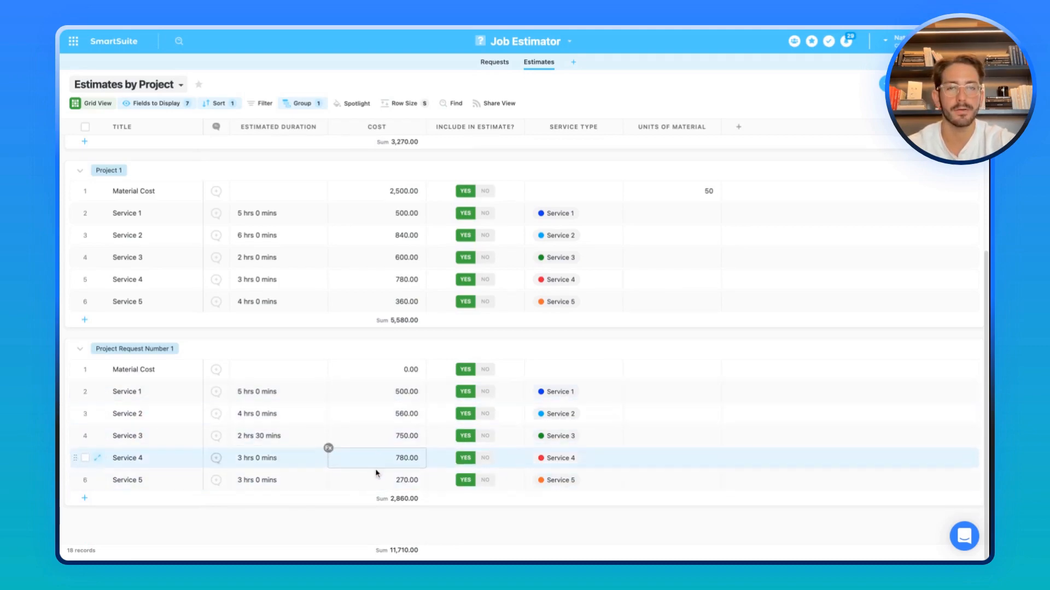
click(572, 391)
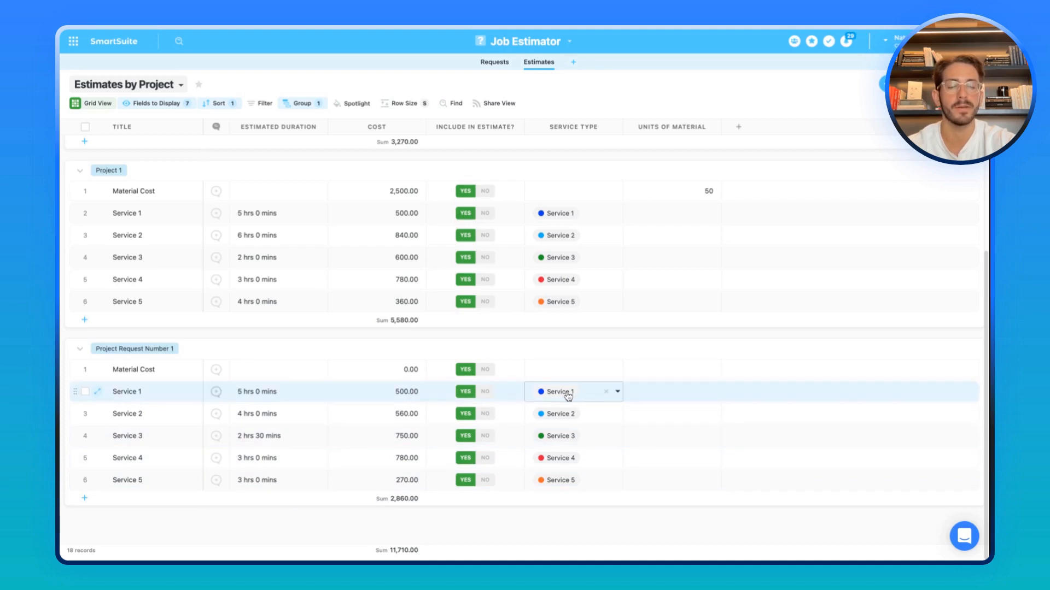
click(572, 126)
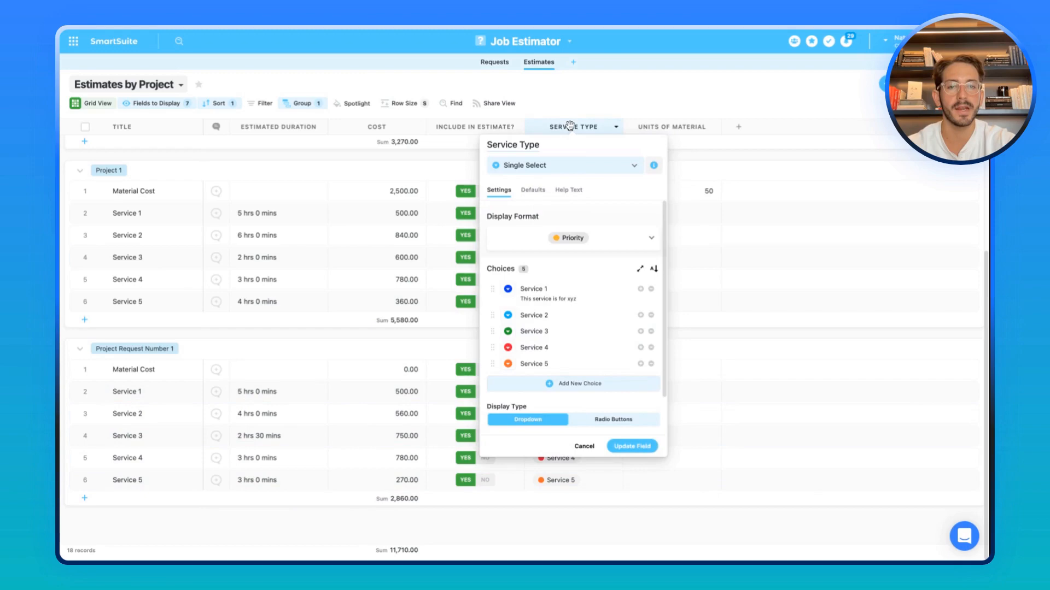
- Raise Service 1's rate in the Service Type choice list so its cost is 600
click(640, 268)
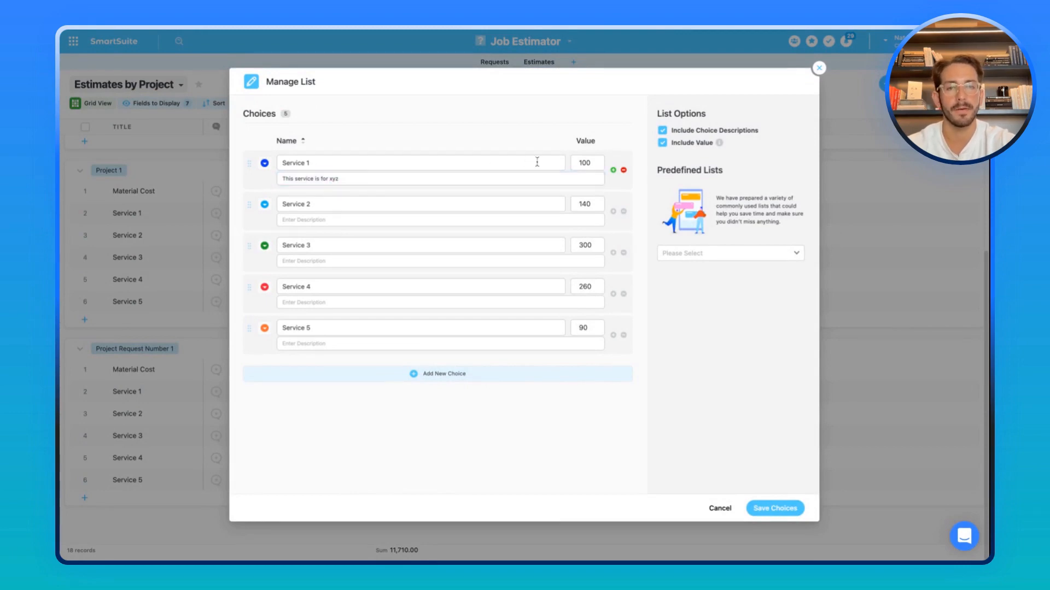
click(586, 163)
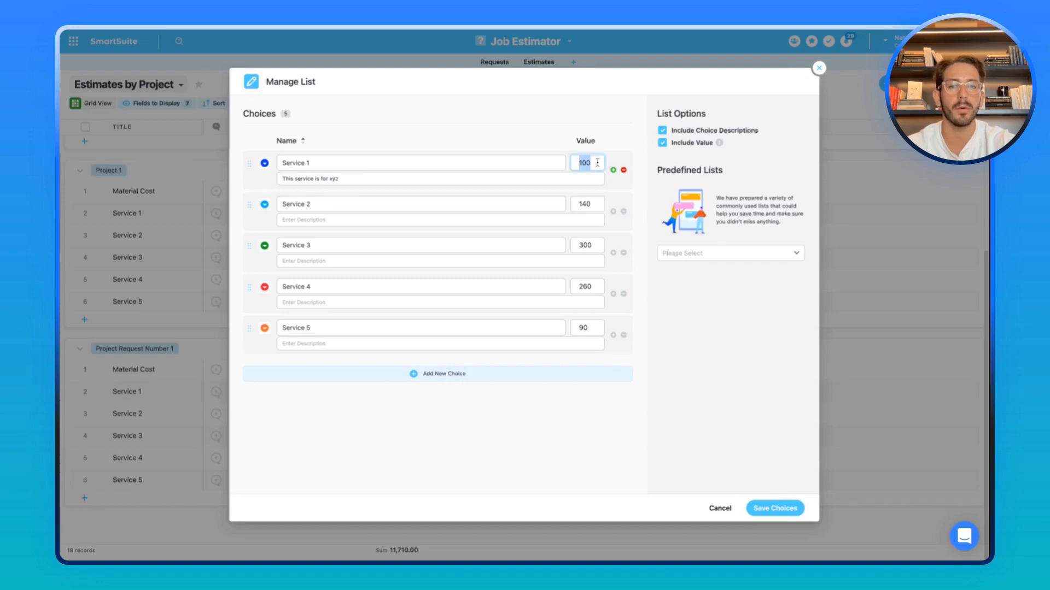
click(774, 507)
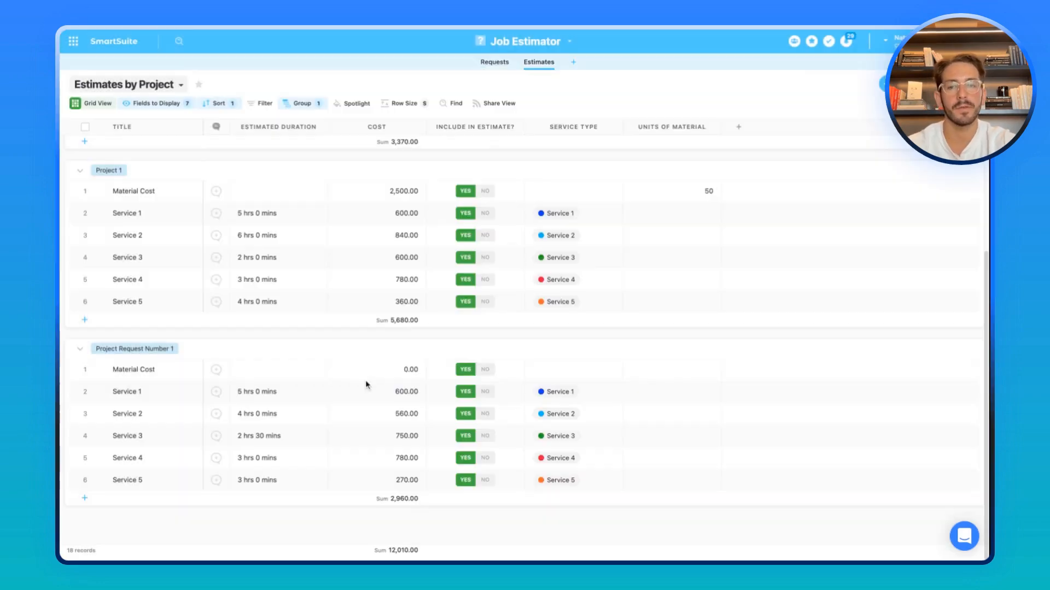
- Enter 50 units of material on the Material Cost line, raising the total to 5,460
click(375, 369)
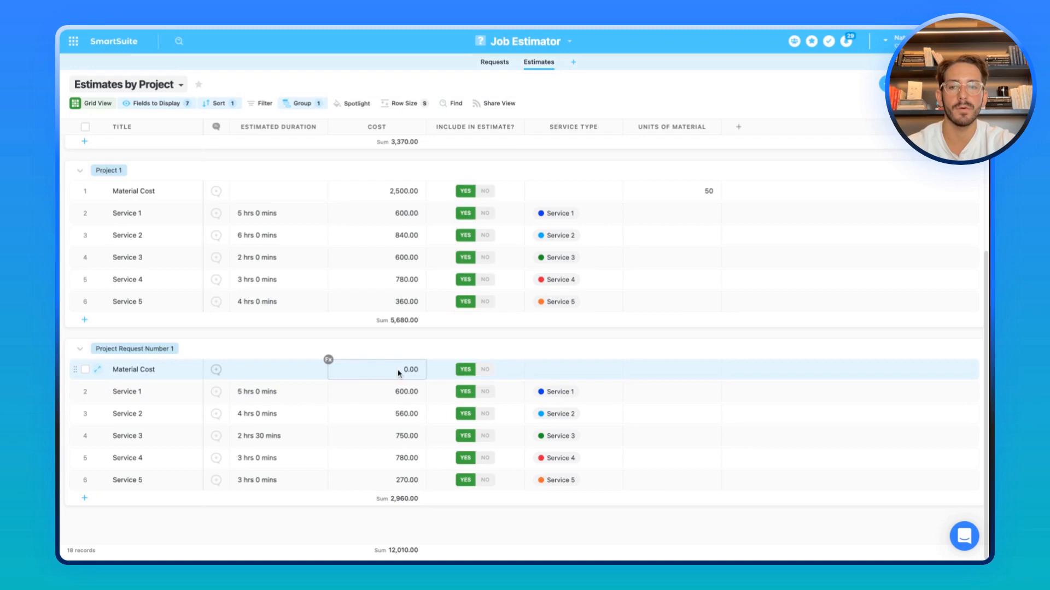
click(278, 369)
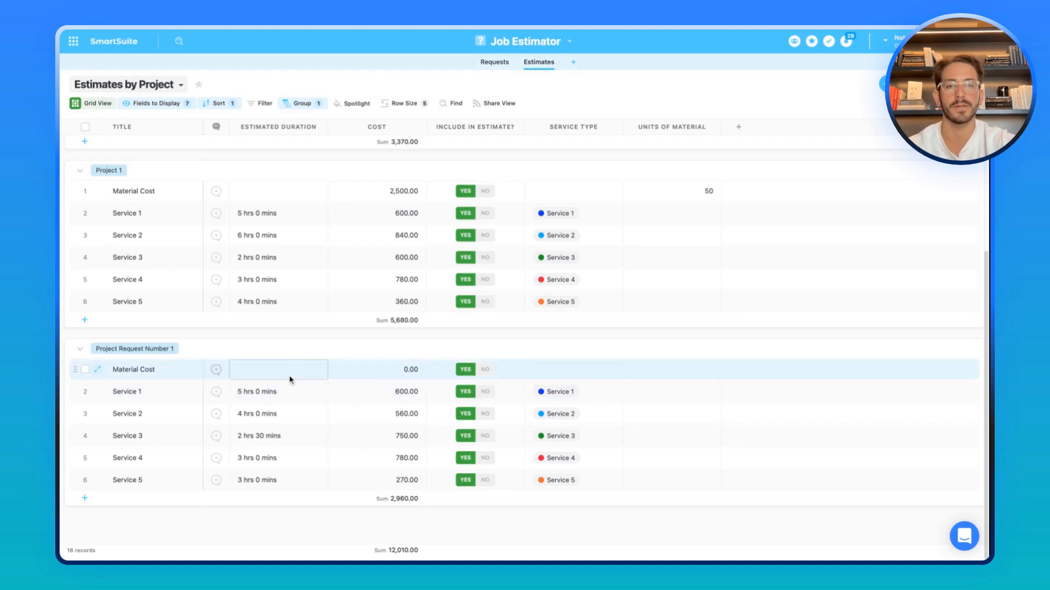
mouse_move(299, 379)
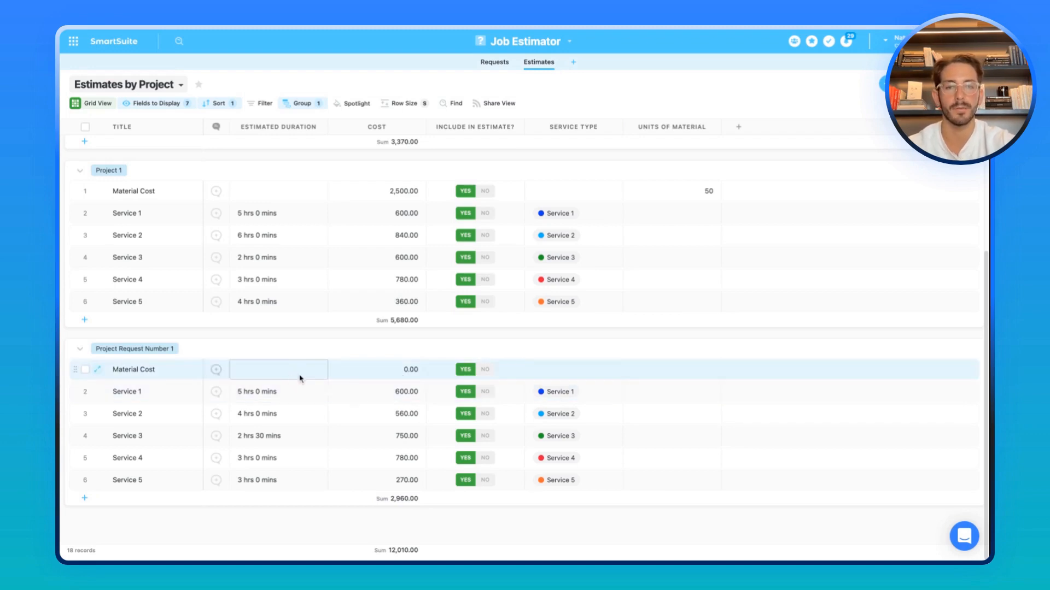
click(669, 369)
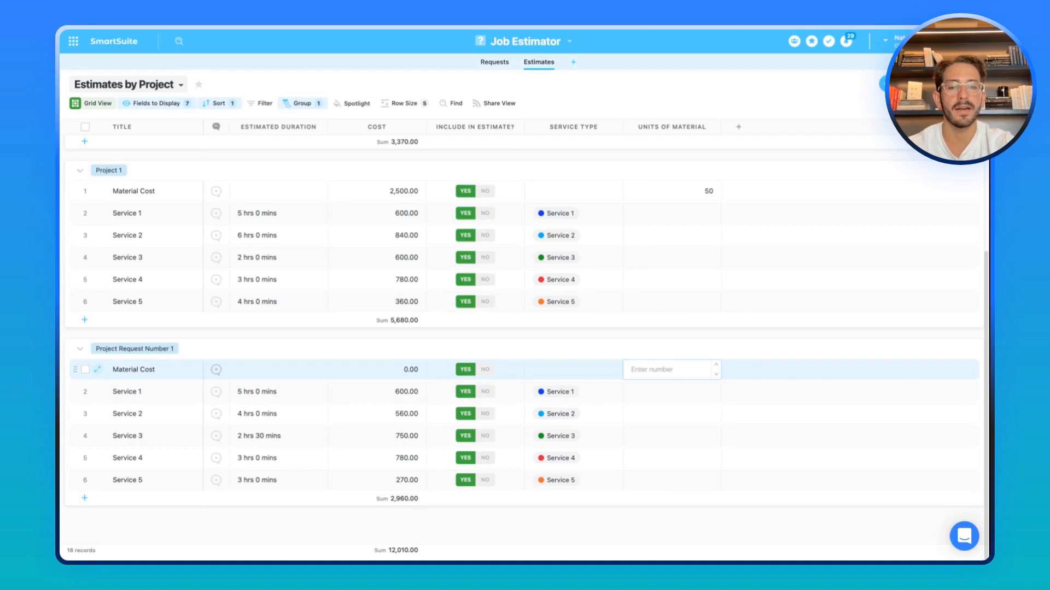
text(50)
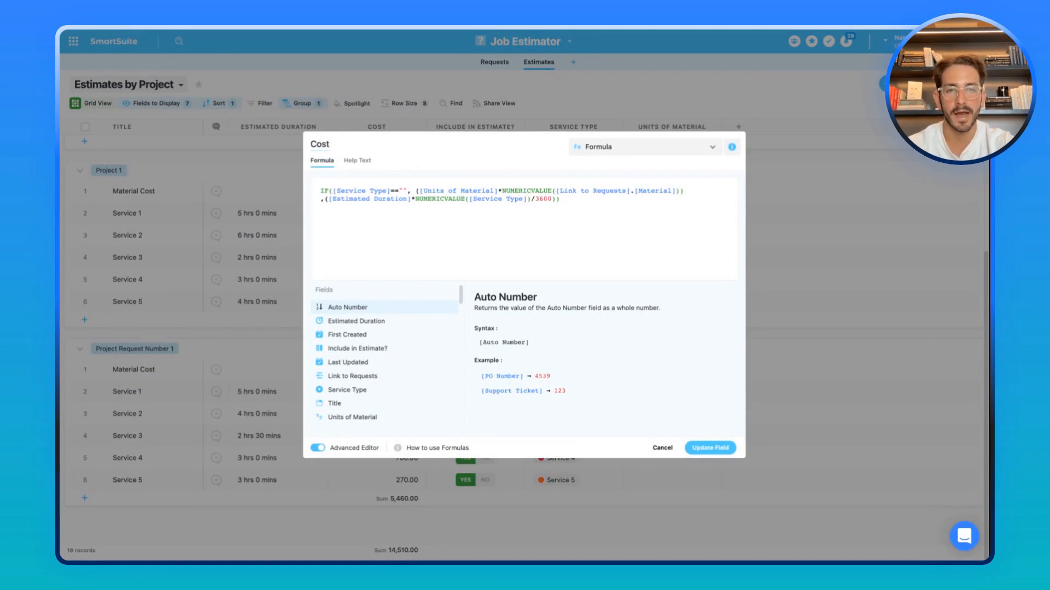
mouse_move(667, 362)
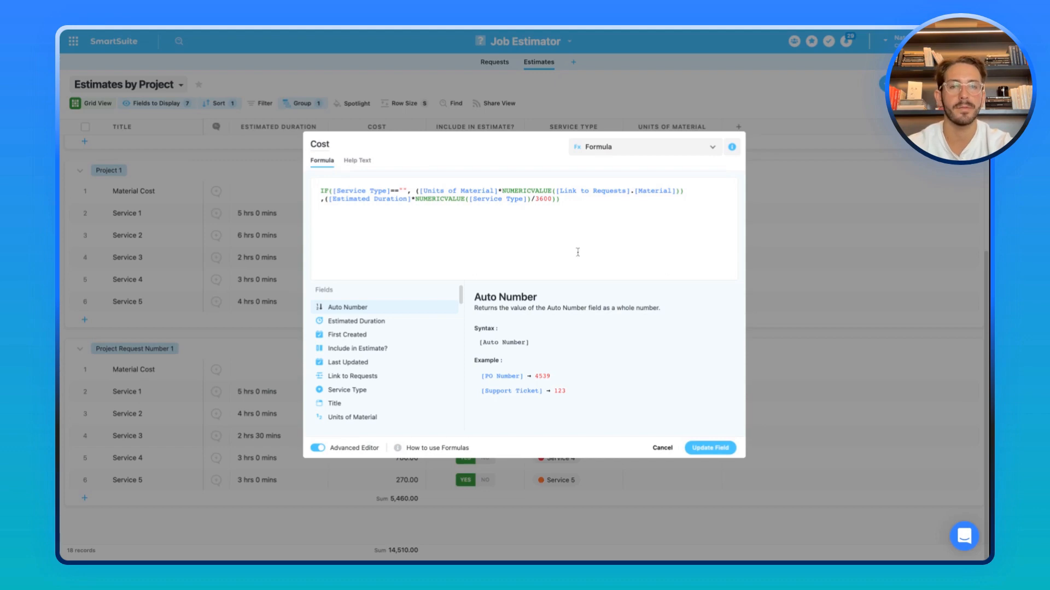
click(708, 447)
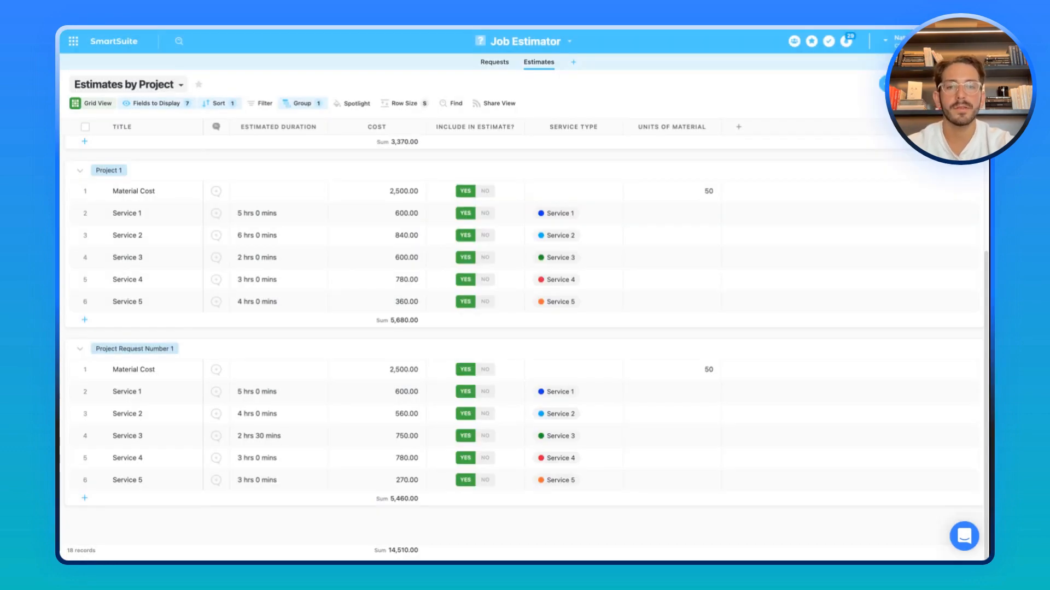
mouse_move(477, 131)
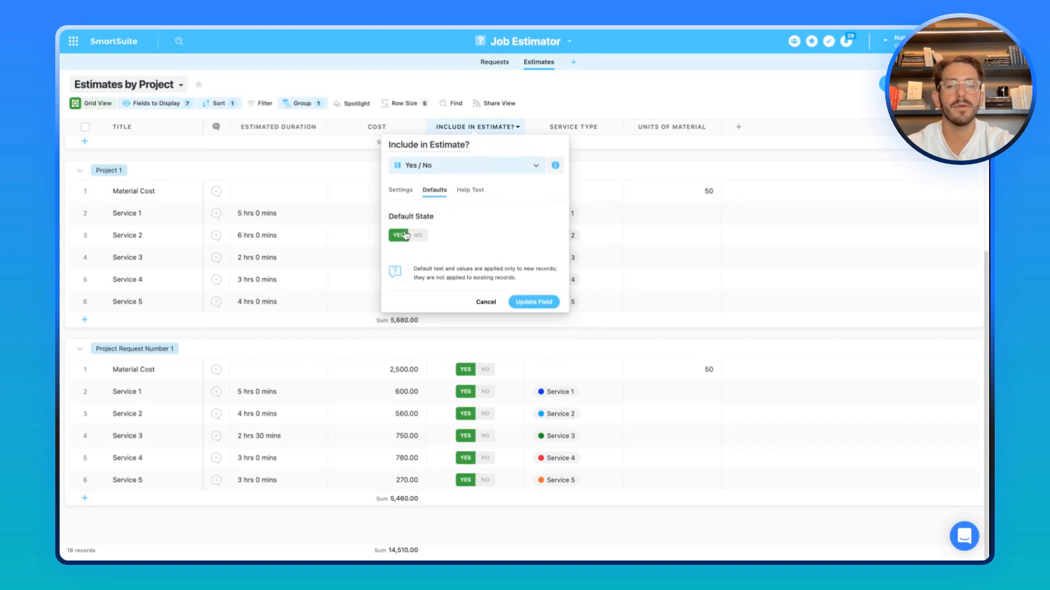
click(533, 302)
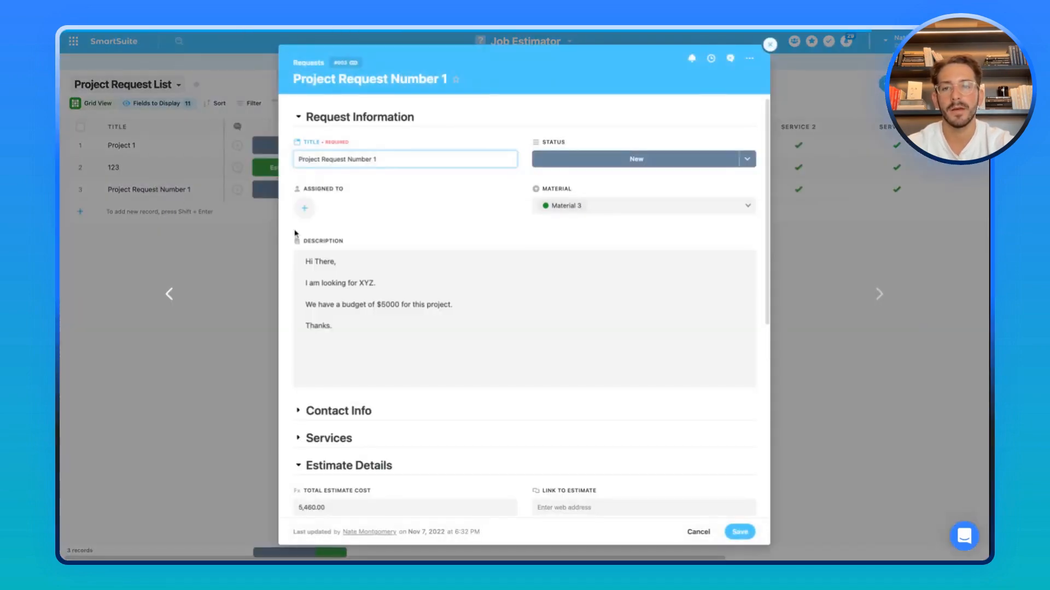
- Set Service 4's Include in Estimate? to NO and save, dropping the total to 4,680
scroll(down, 3)
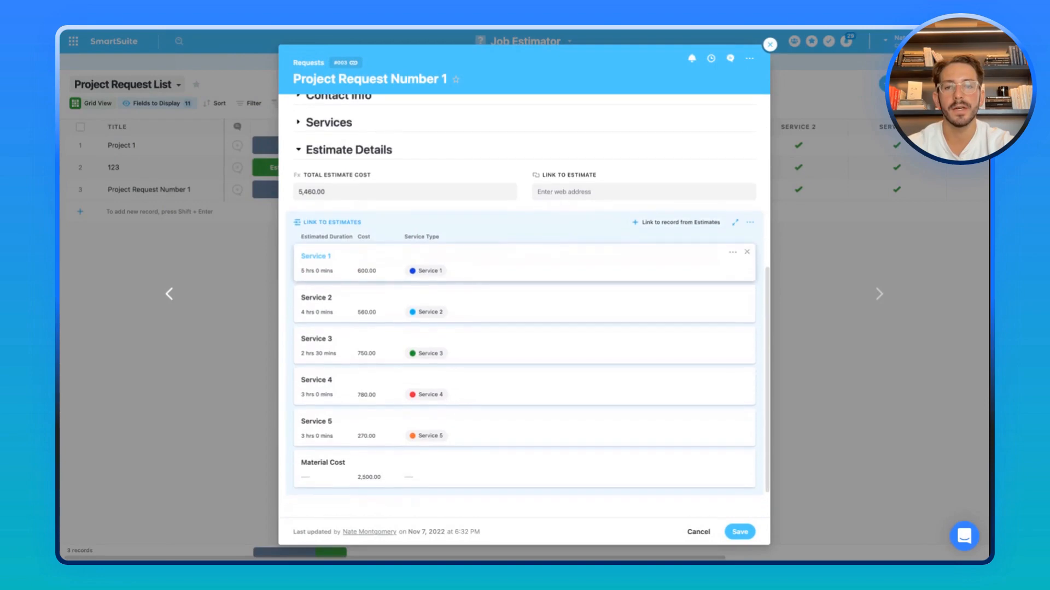
mouse_move(366, 280)
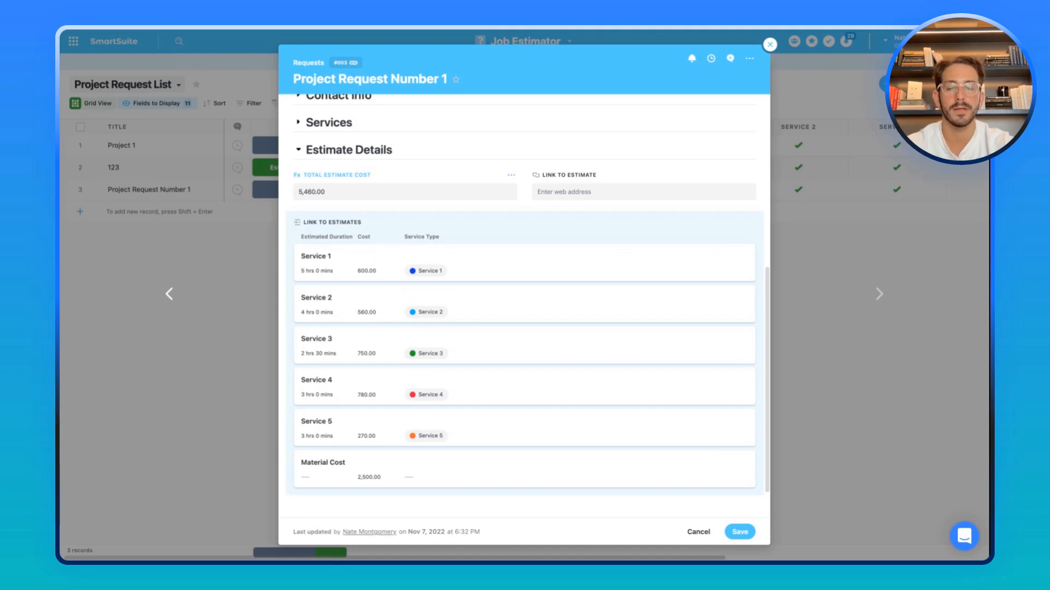
click(510, 175)
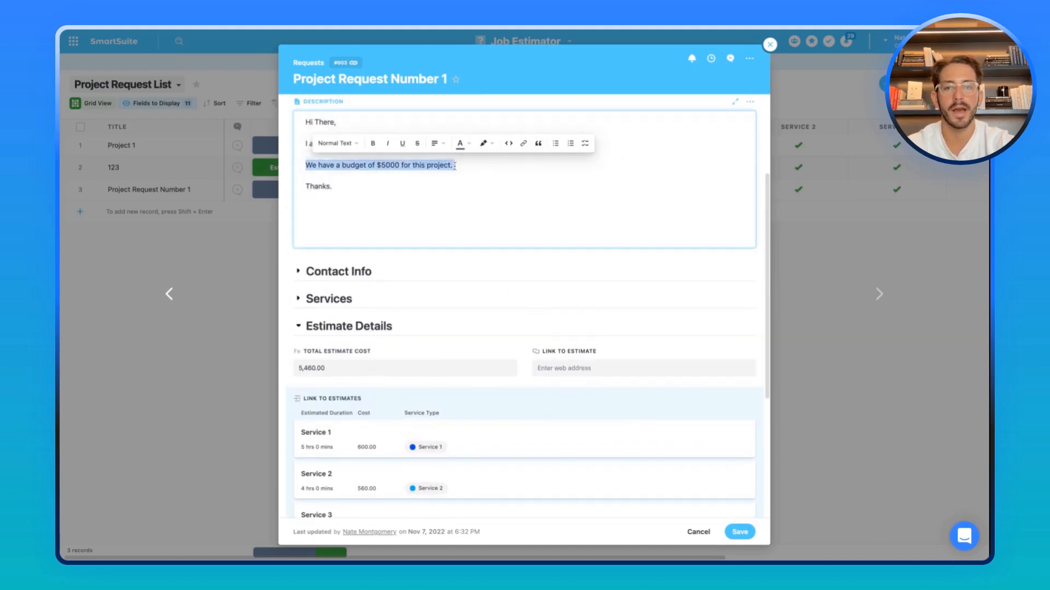
scroll(down, 3)
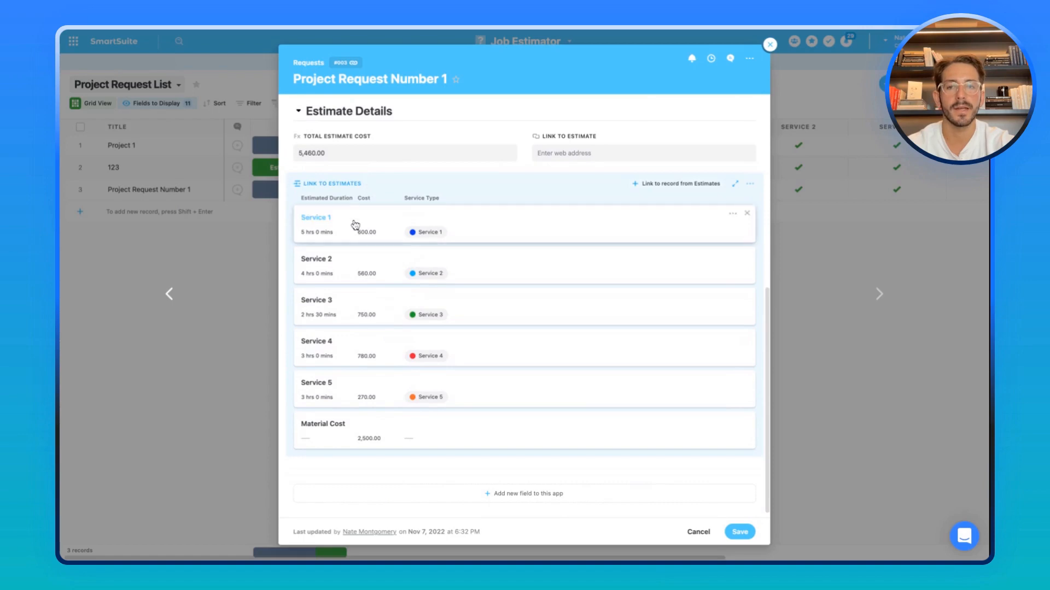
mouse_move(373, 385)
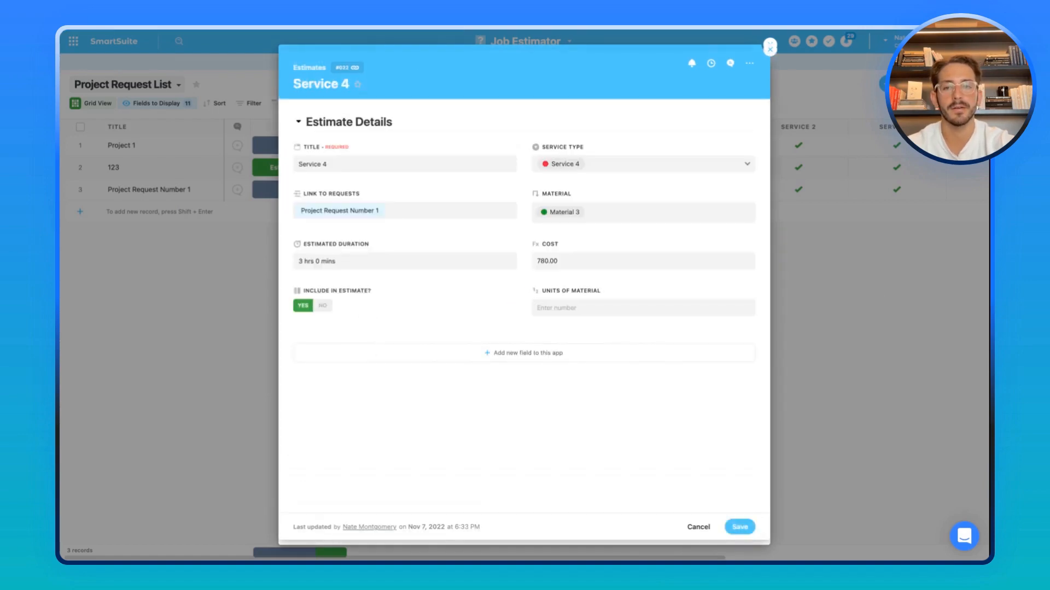
click(322, 305)
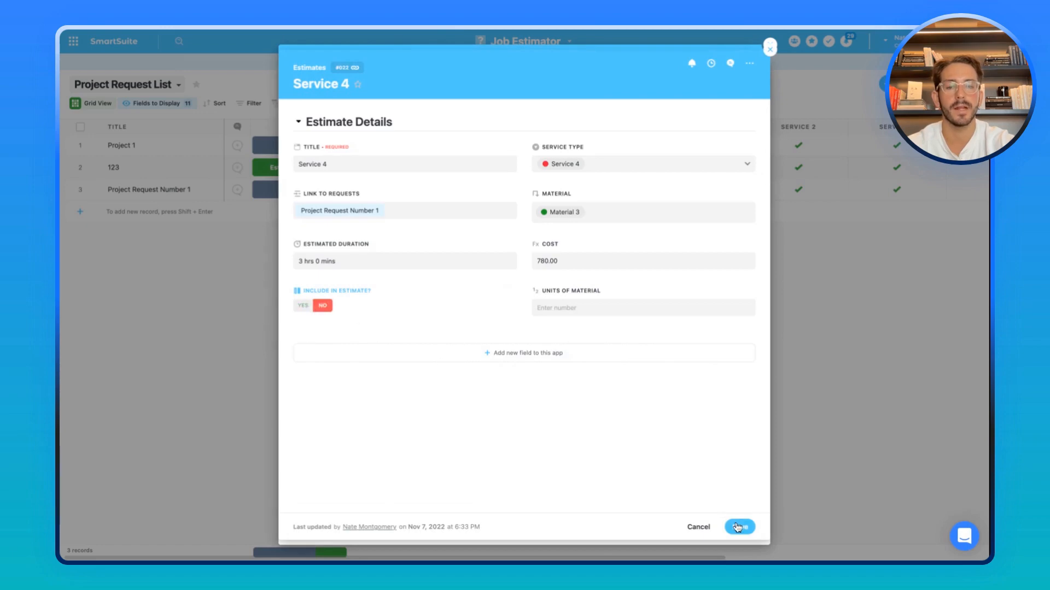
click(739, 527)
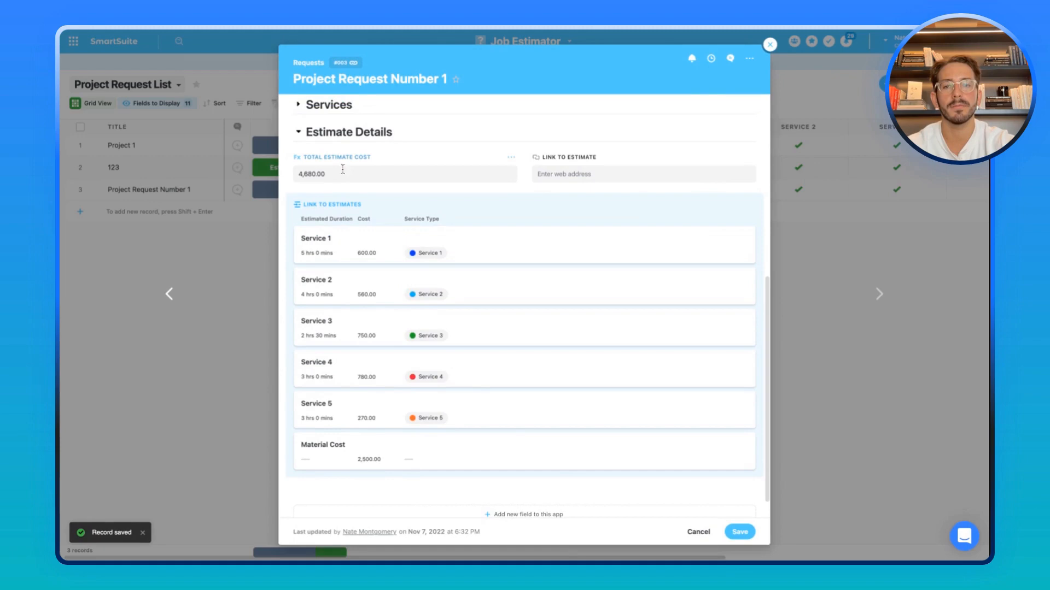
click(770, 43)
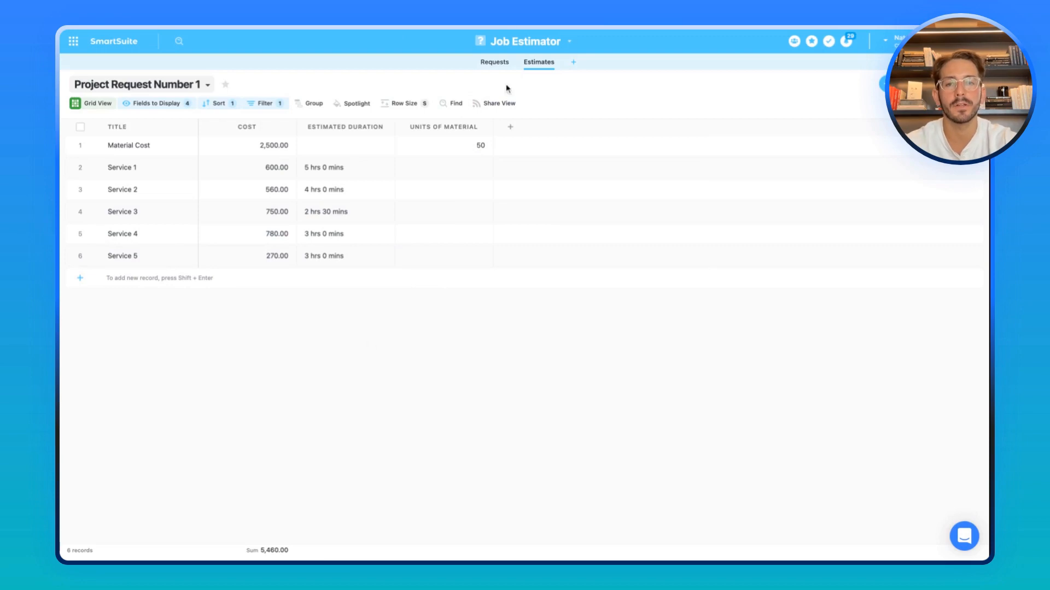
- Preview the shared estimate view, then set Project Request Number 1 to Ready for Review
click(498, 103)
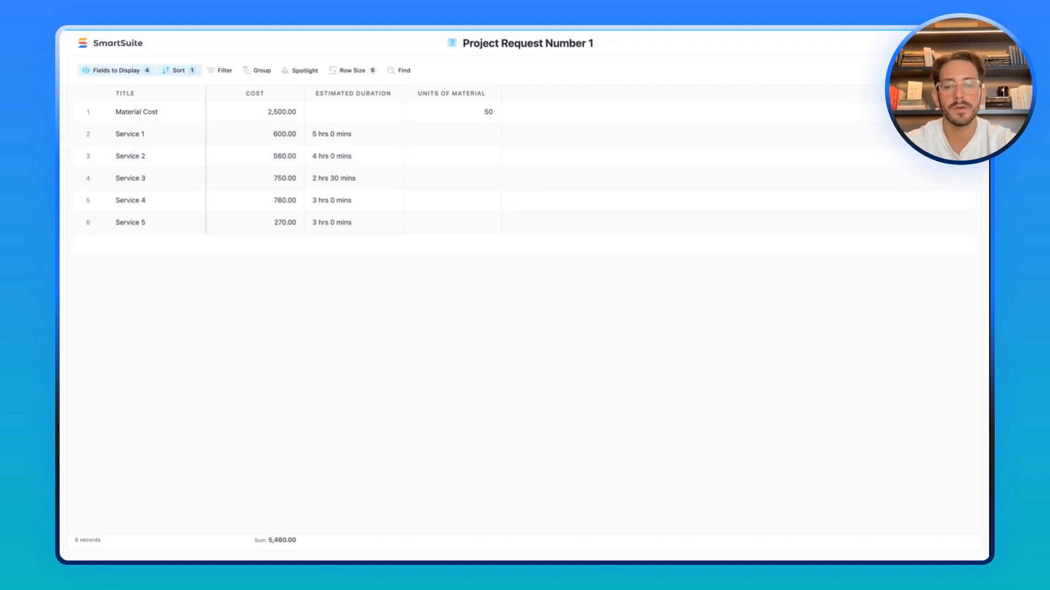
click(503, 103)
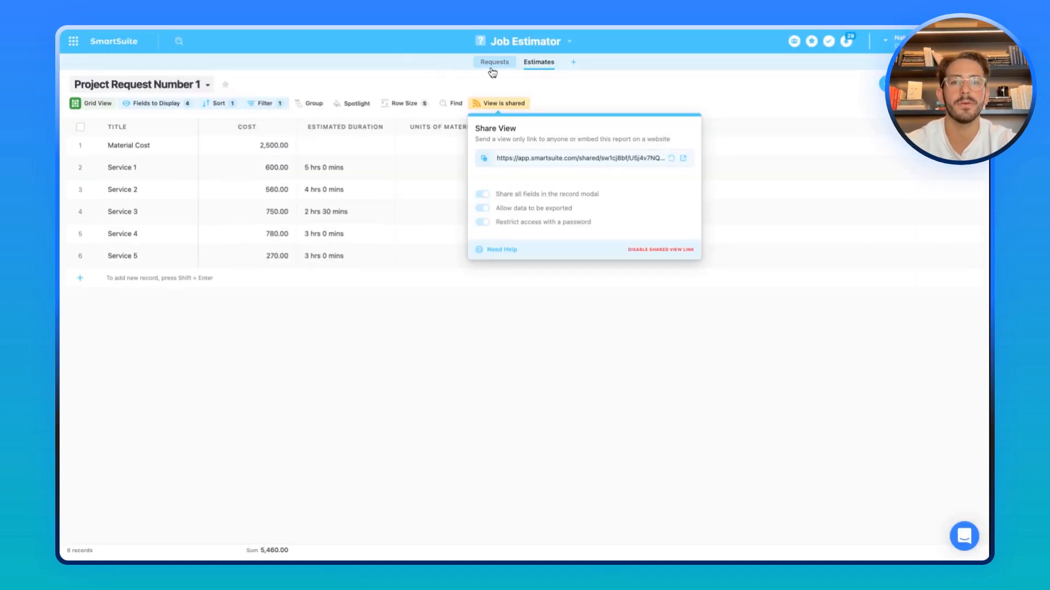
click(495, 62)
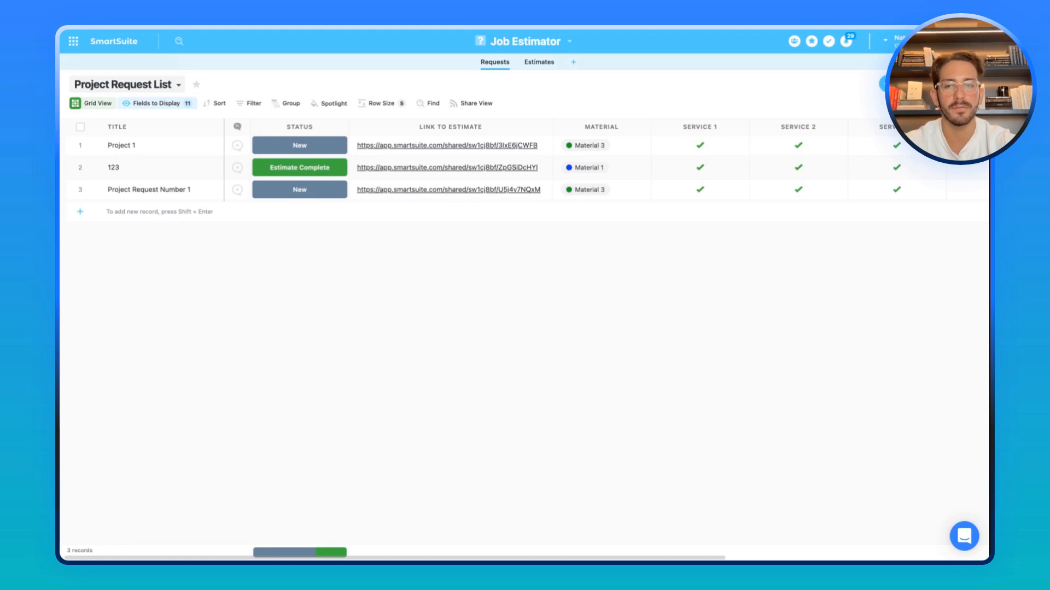
click(299, 189)
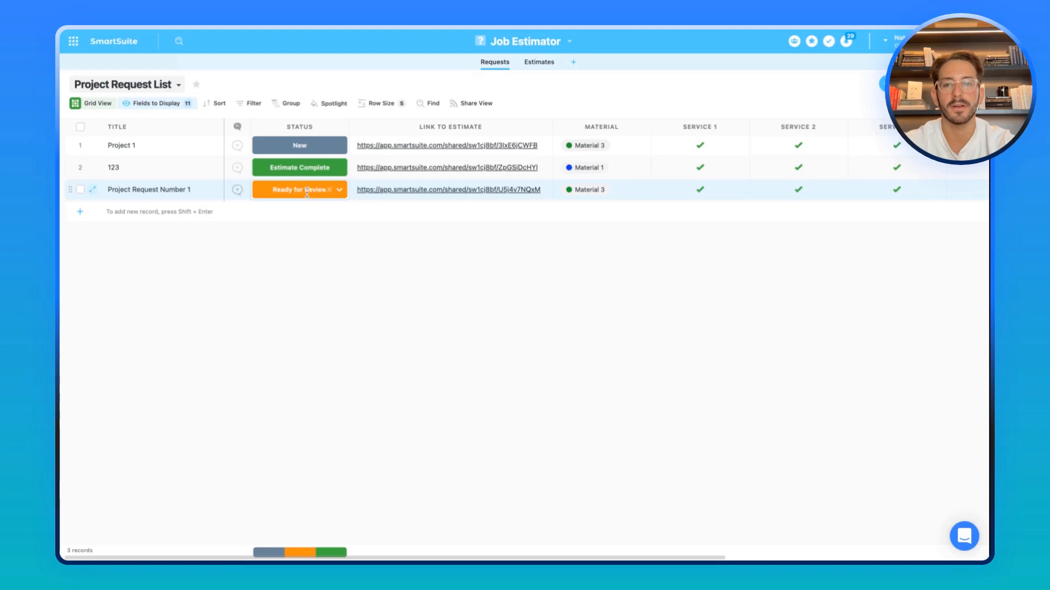
- Change the request status to Estimate Complete and open Project Request Number 1's record
click(298, 190)
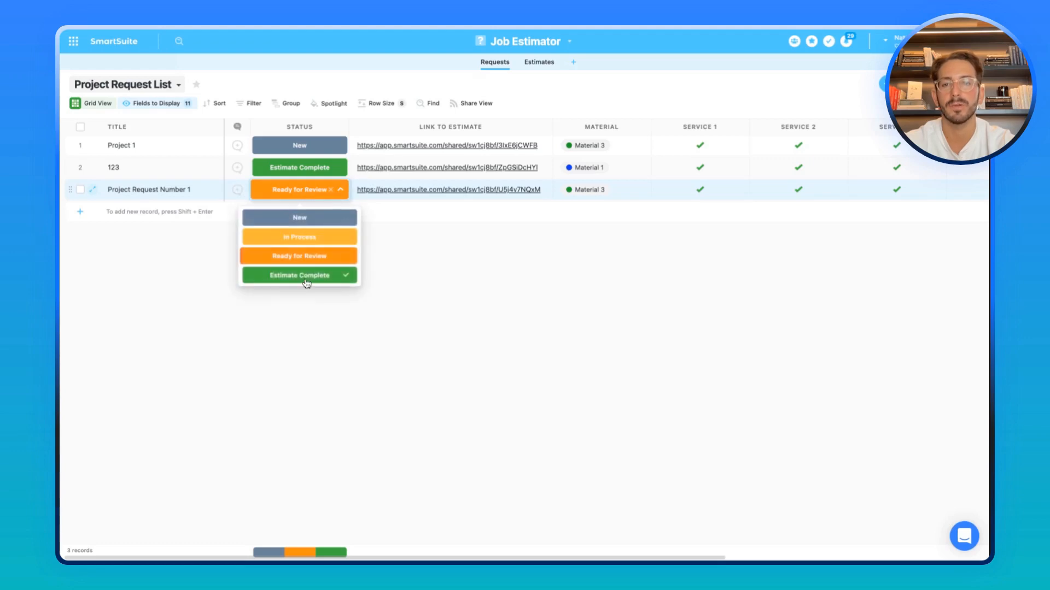
click(298, 275)
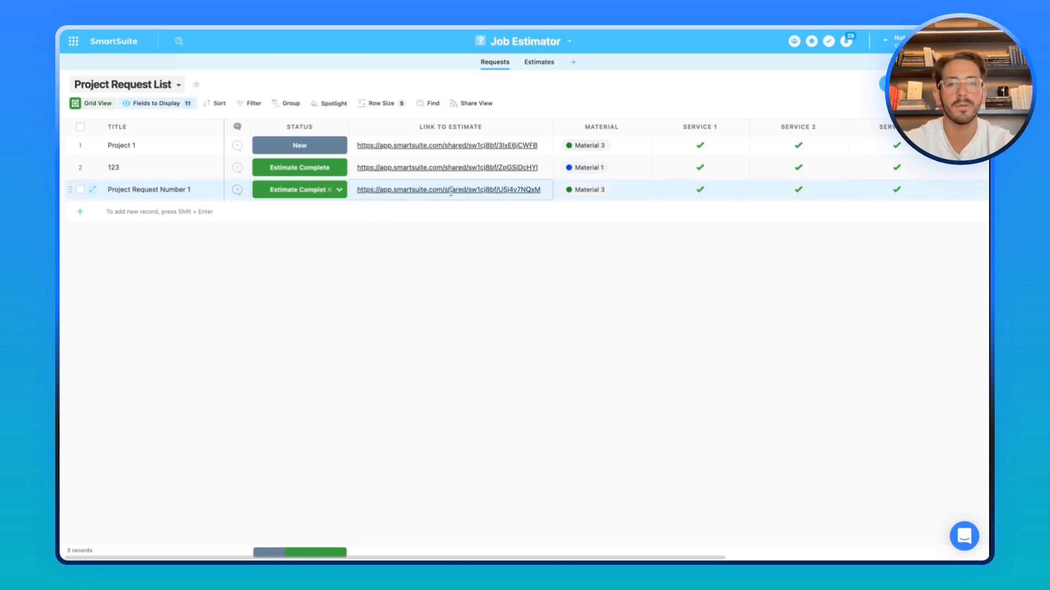
click(93, 189)
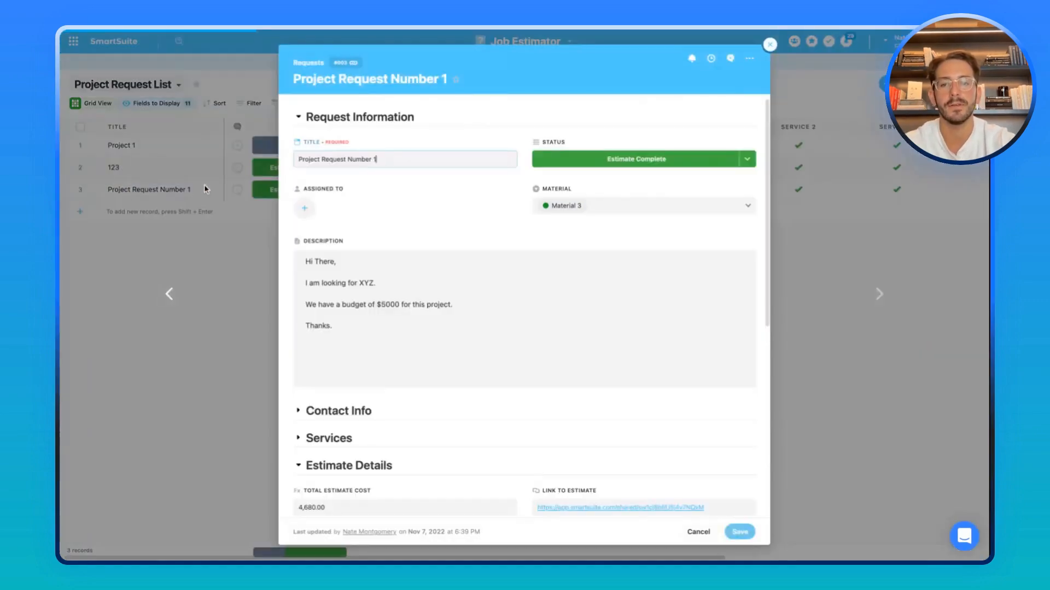
scroll(down, 3)
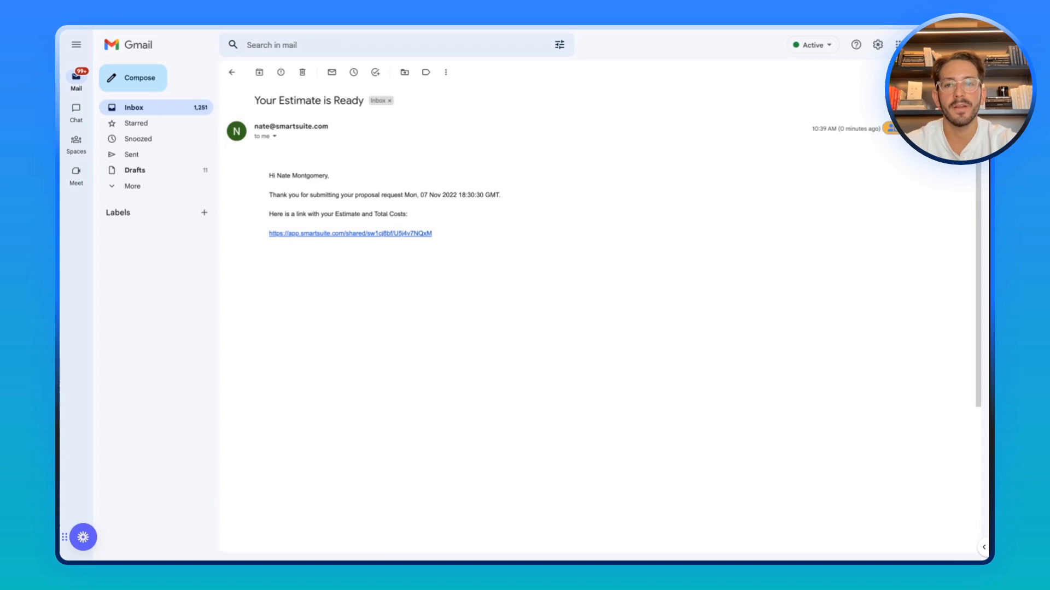
mouse_move(321, 135)
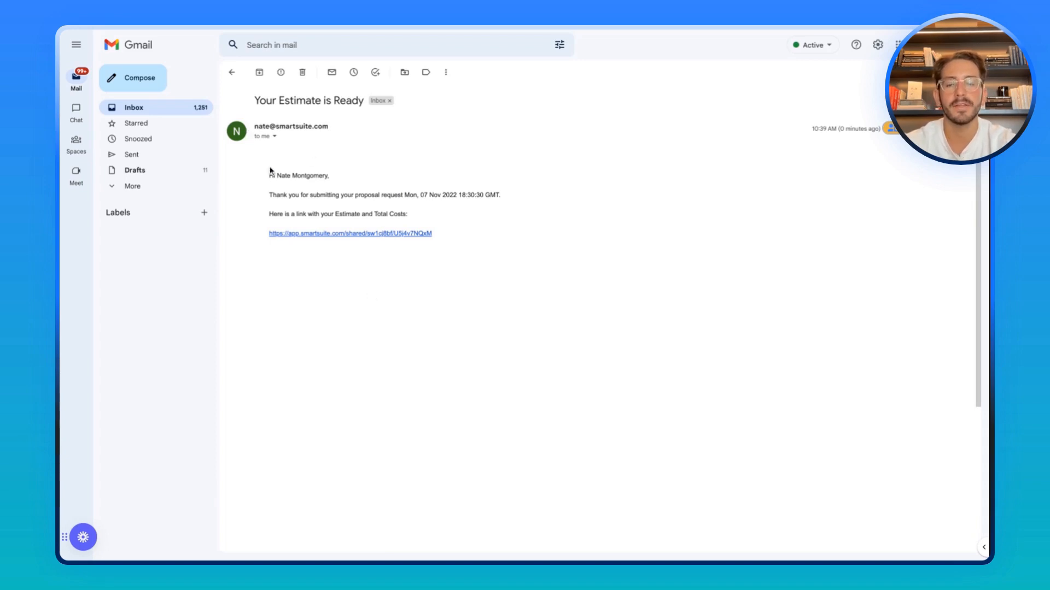
- Open the 'Your Estimate is Ready' message with the estimate link and totals
click(349, 232)
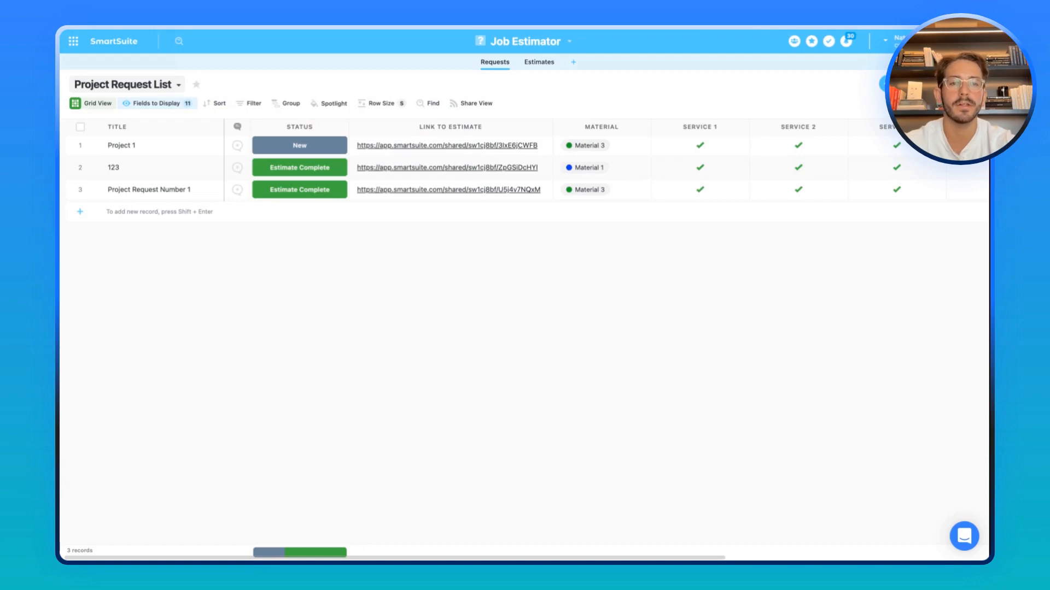
- Open Service Proposal from the Home Page and view Customer 1's seven New quotes
scroll(left, 3)
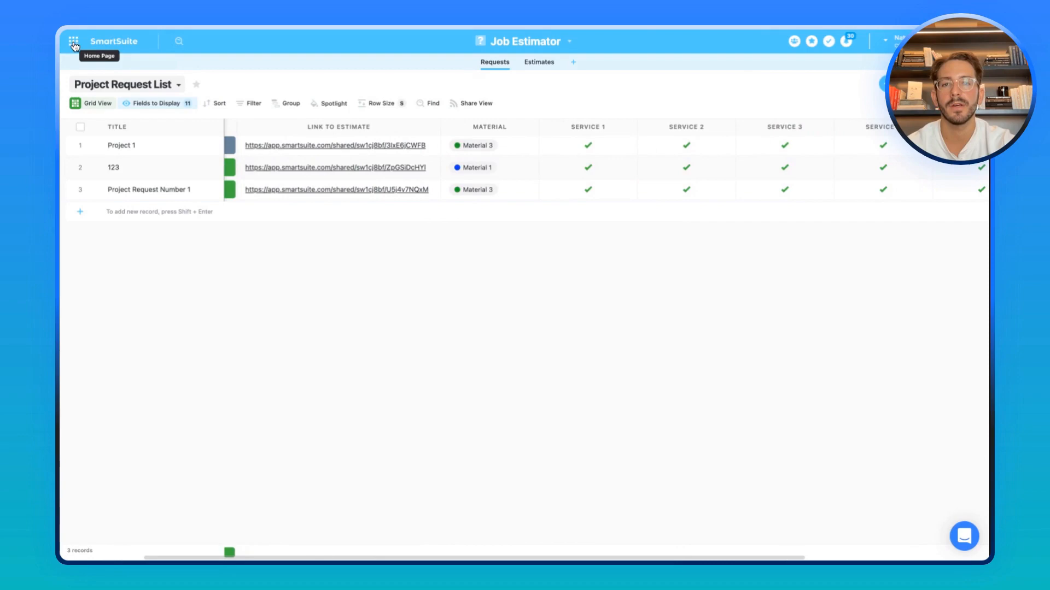
click(74, 42)
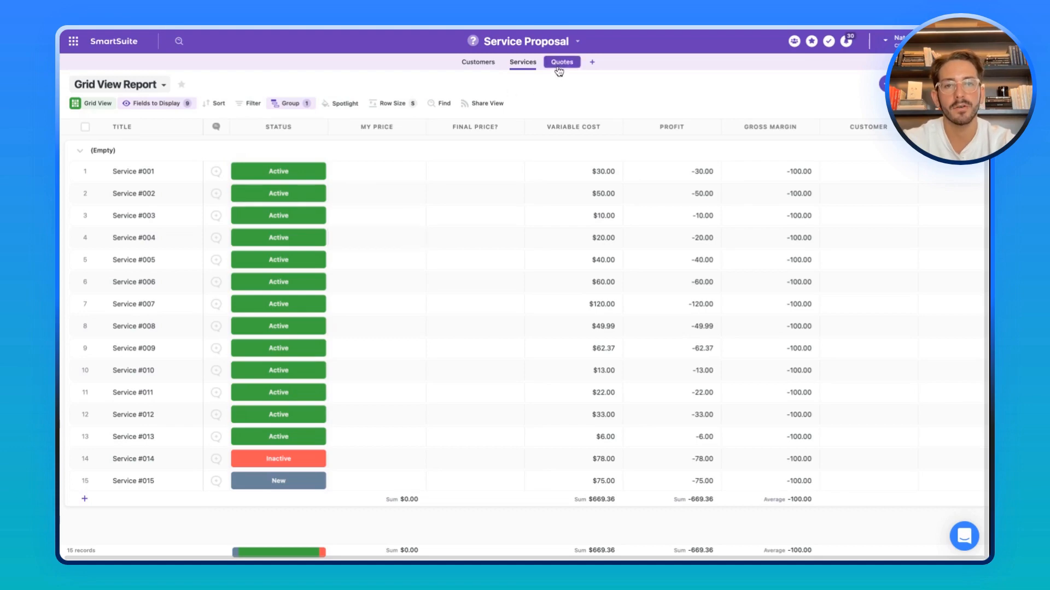
click(560, 62)
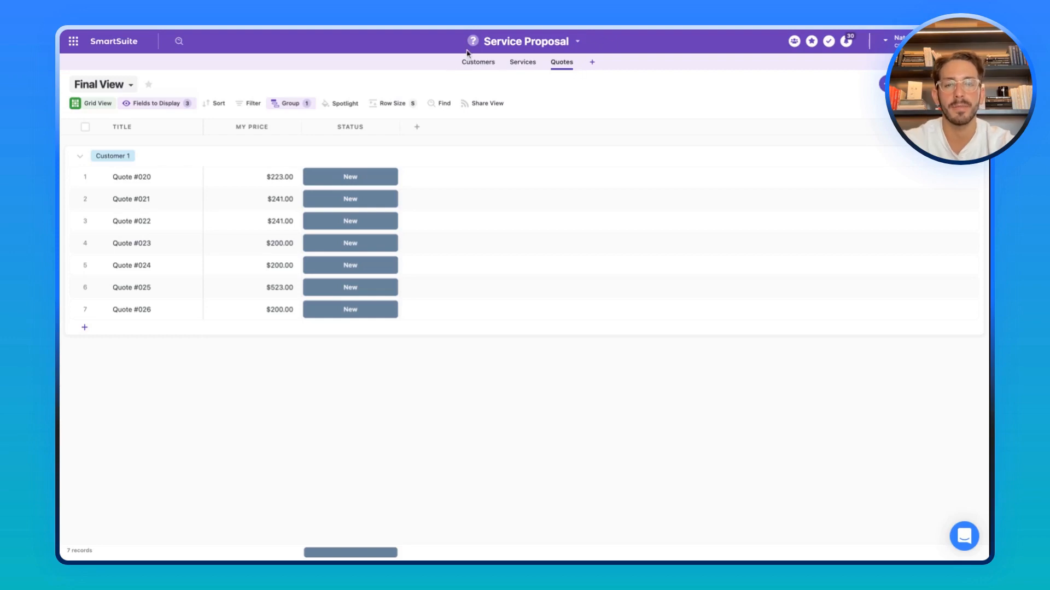
click(478, 62)
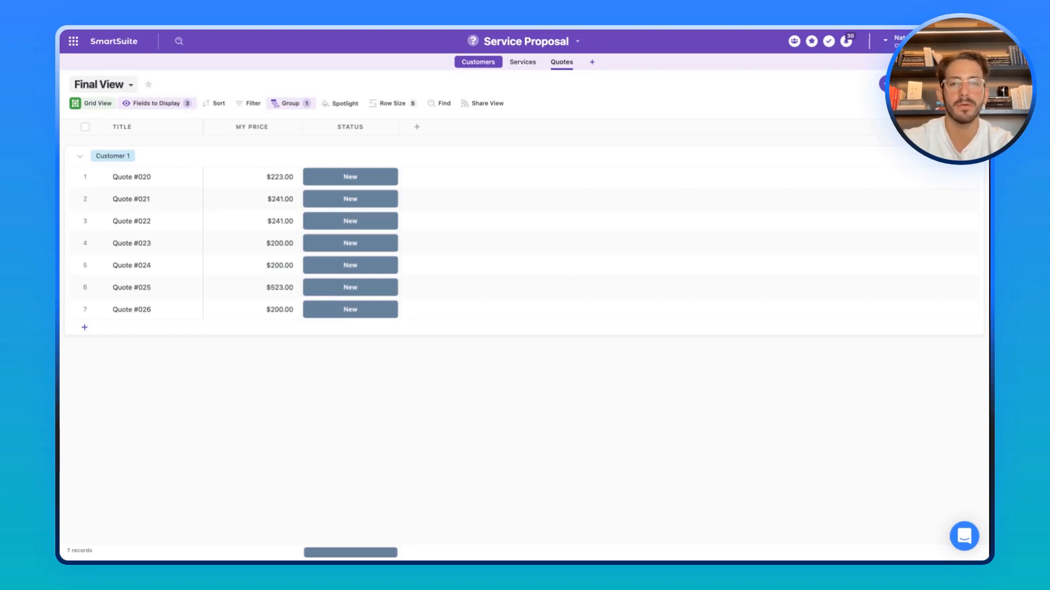
- Open Customer 1's record to see its seven linked quotes, then close it
click(478, 62)
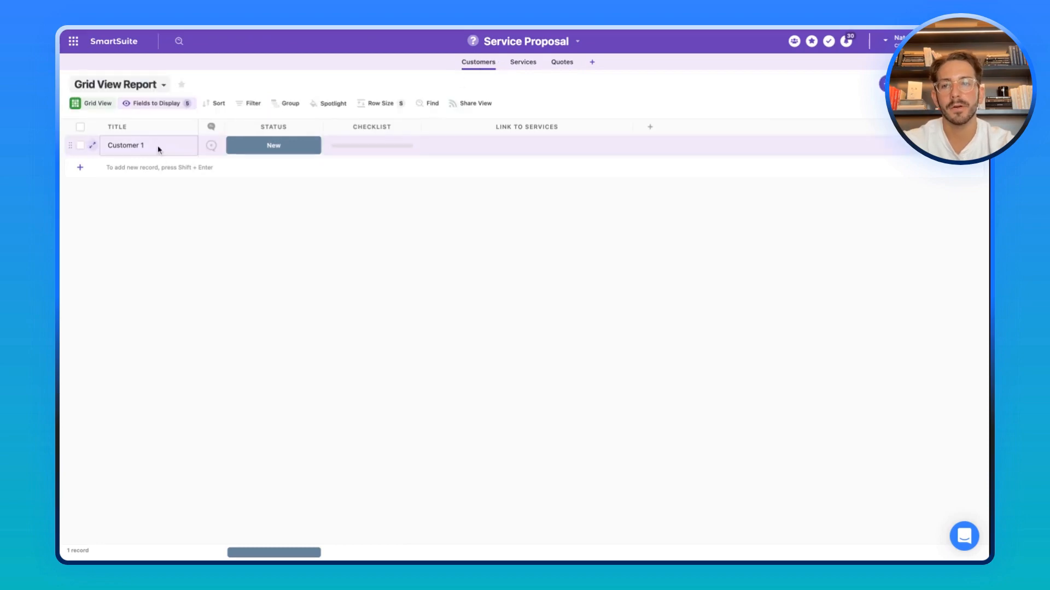
click(92, 146)
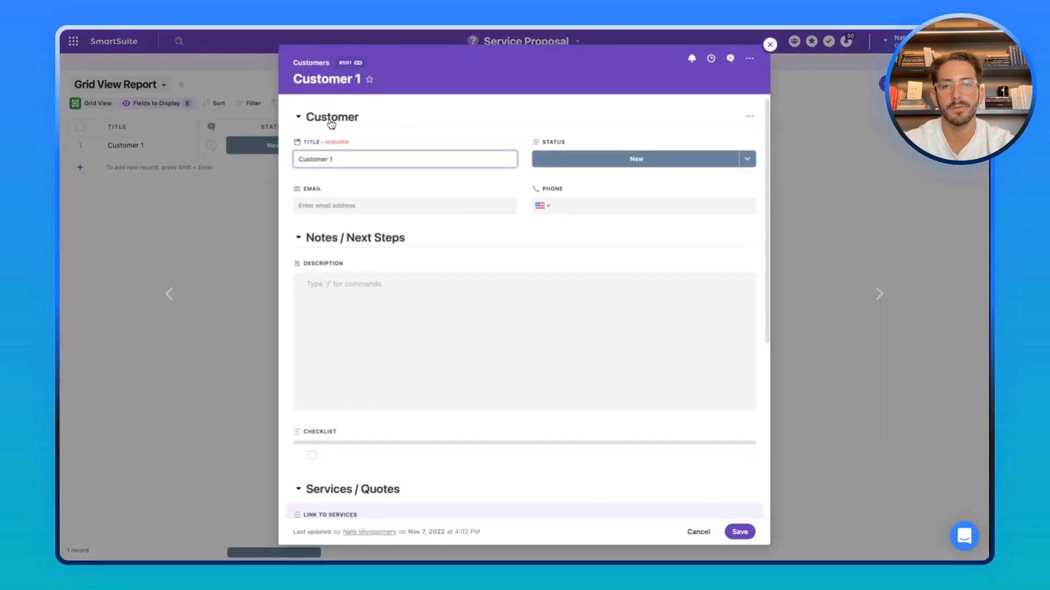
click(332, 117)
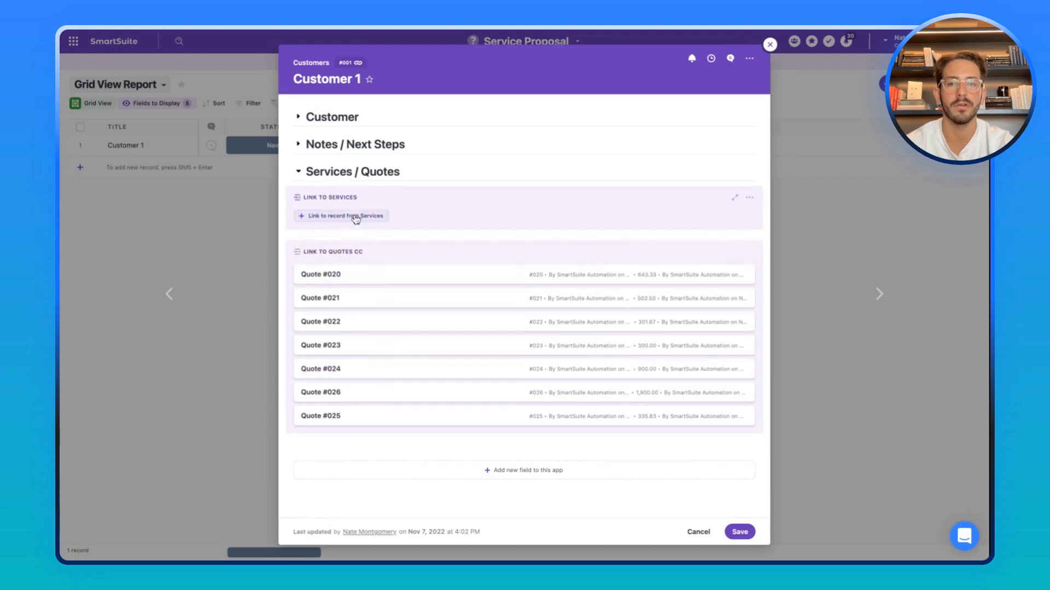
mouse_move(224, 360)
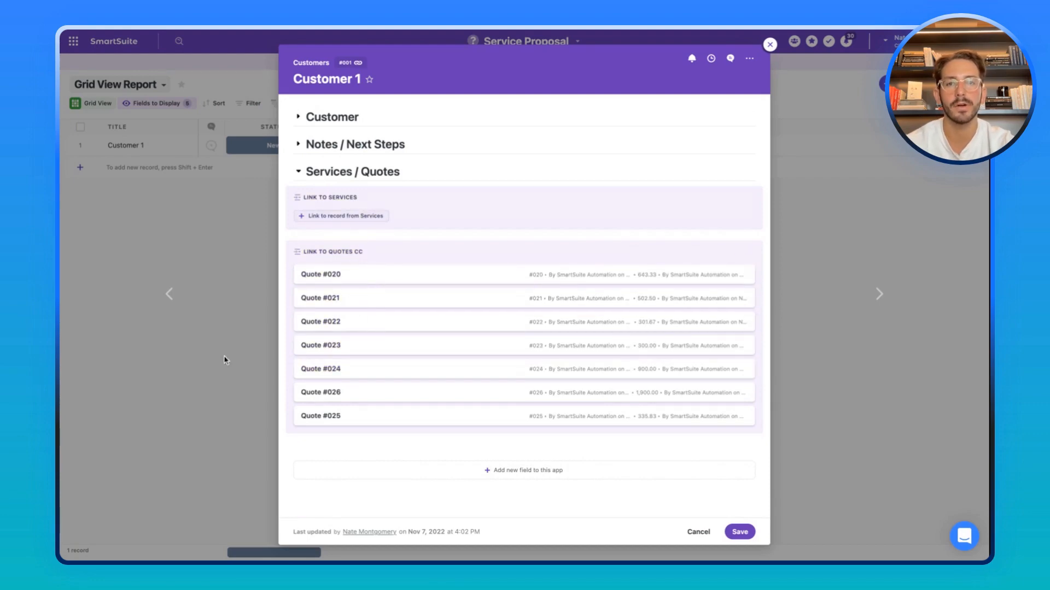
click(769, 43)
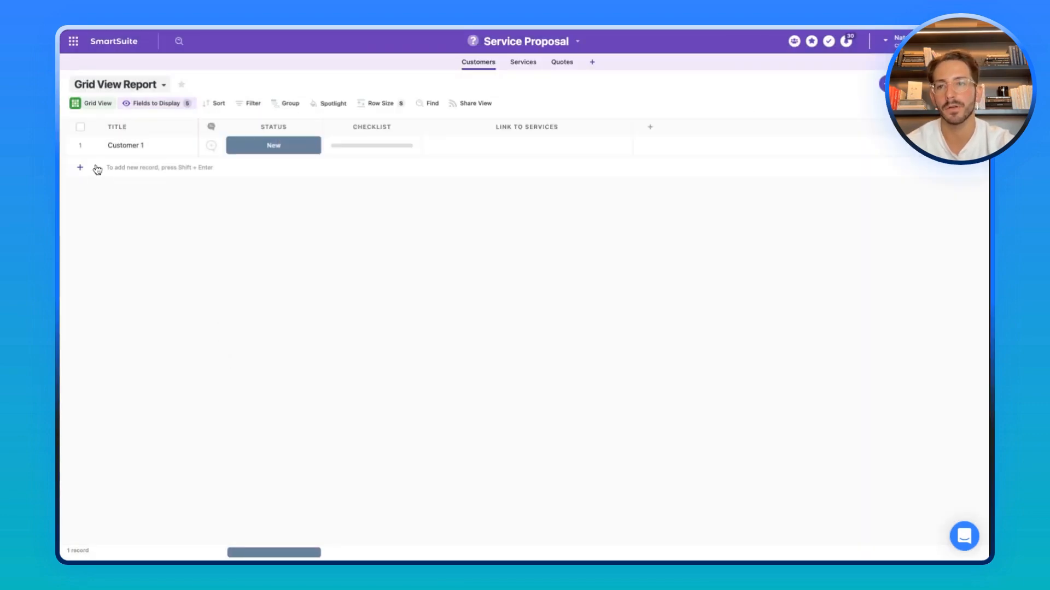
- Review the Link to Services advanced settings and link Customer 2 to Services #001–#006
text(Customer 2)
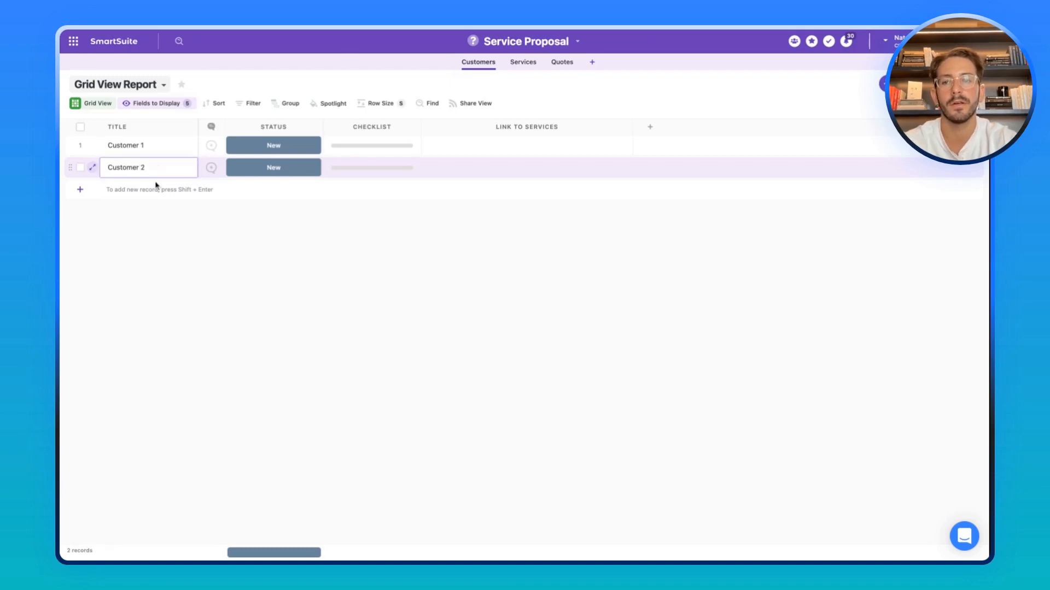
click(526, 167)
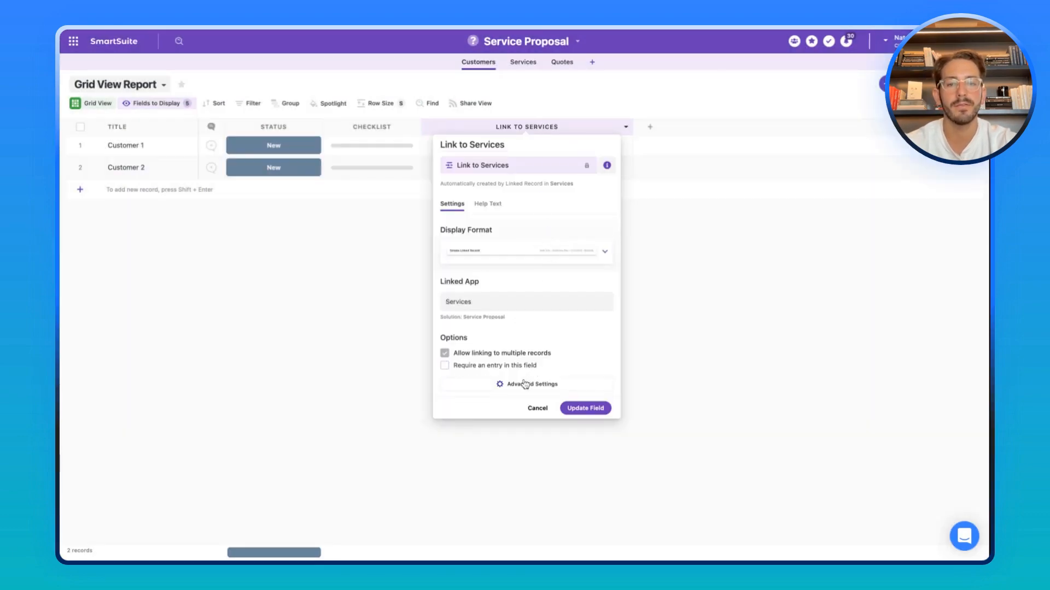
click(528, 384)
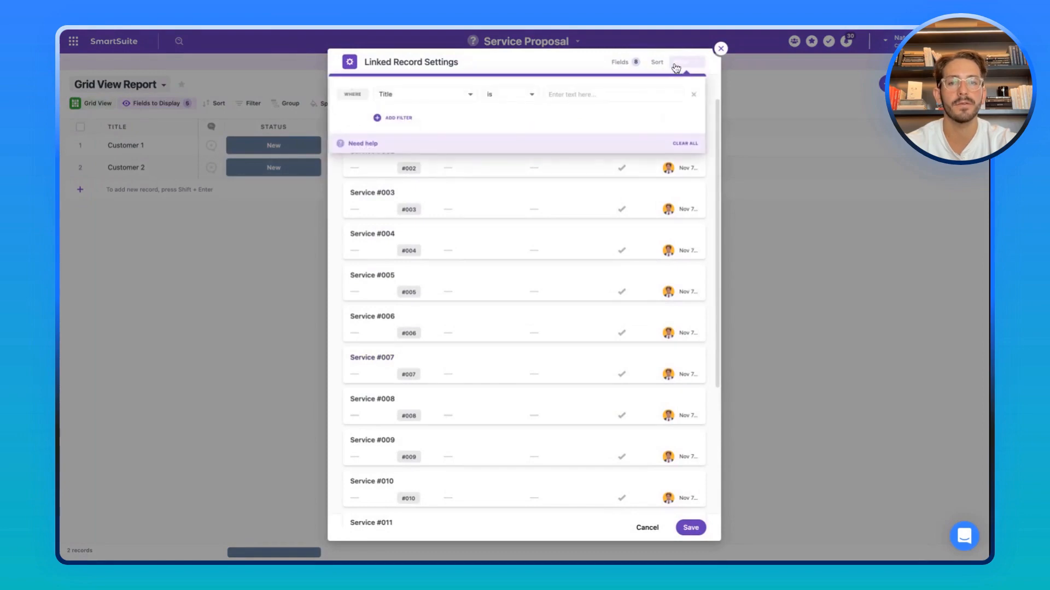
click(424, 93)
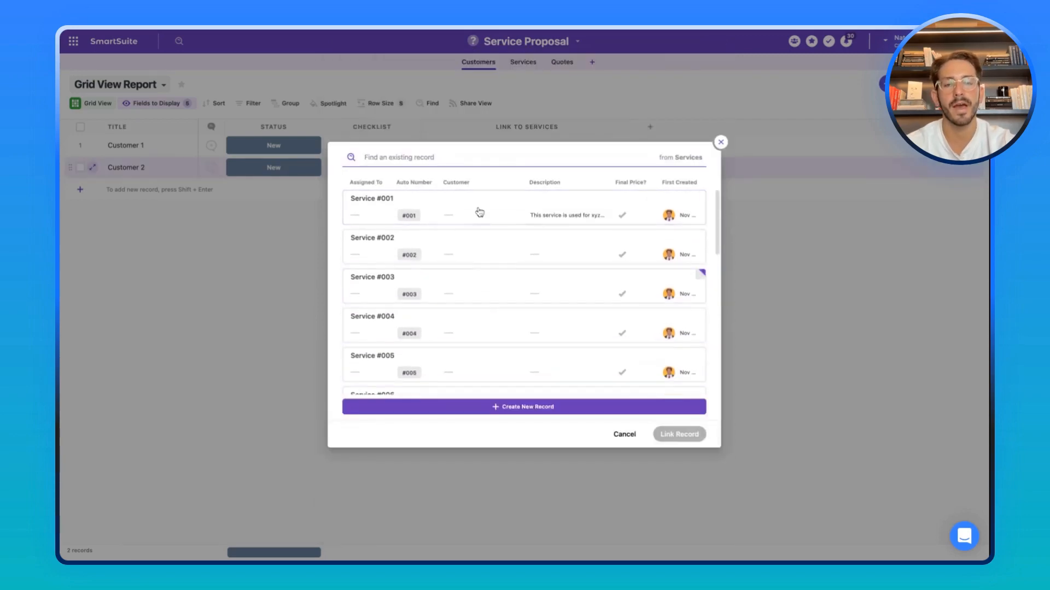
click(461, 322)
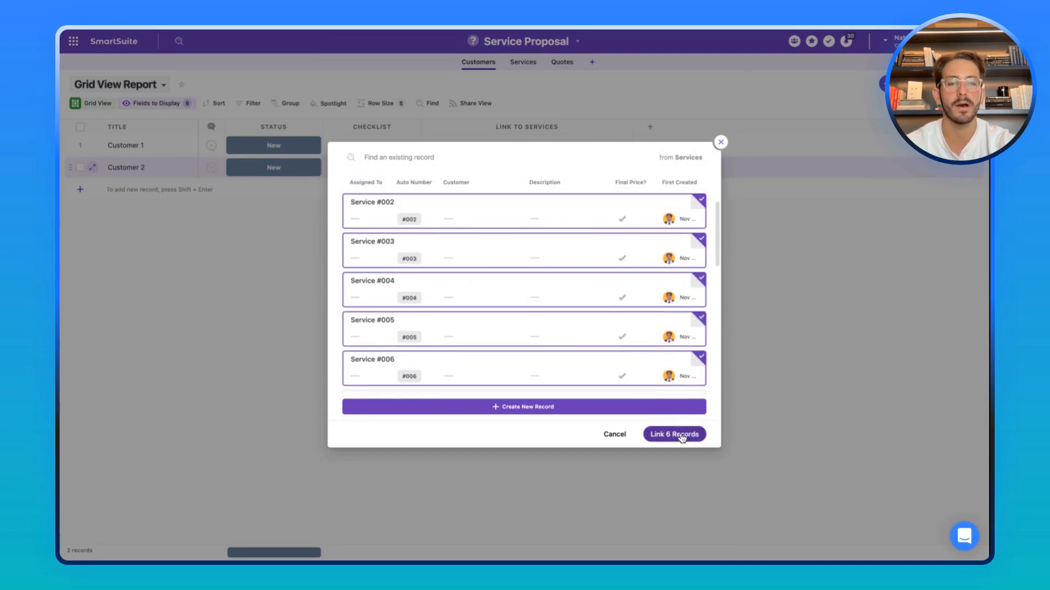
click(673, 434)
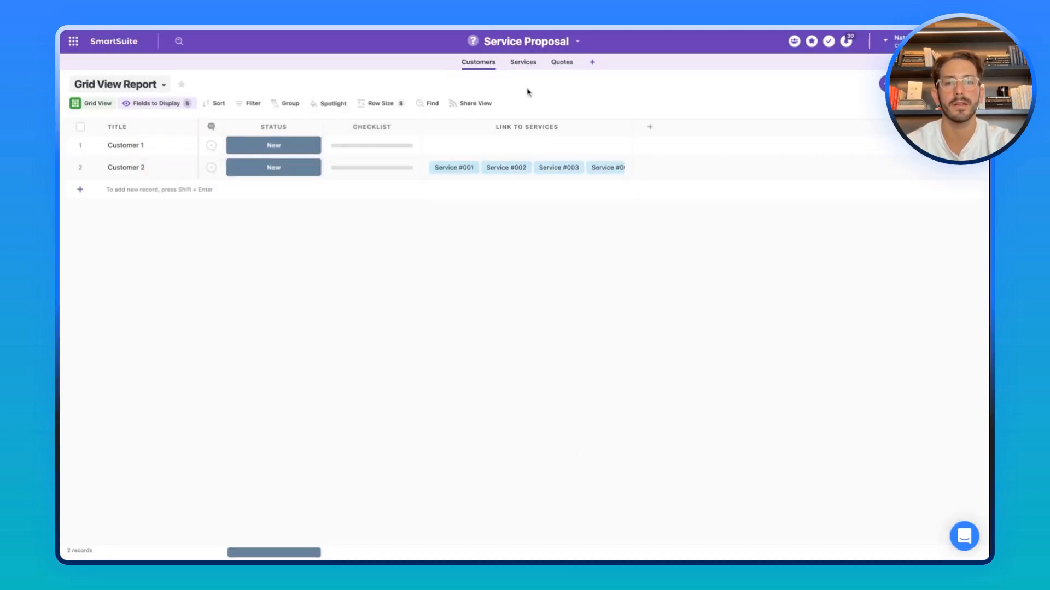
- Display the Price List 1, 2 and 3 columns in the Services table
click(522, 62)
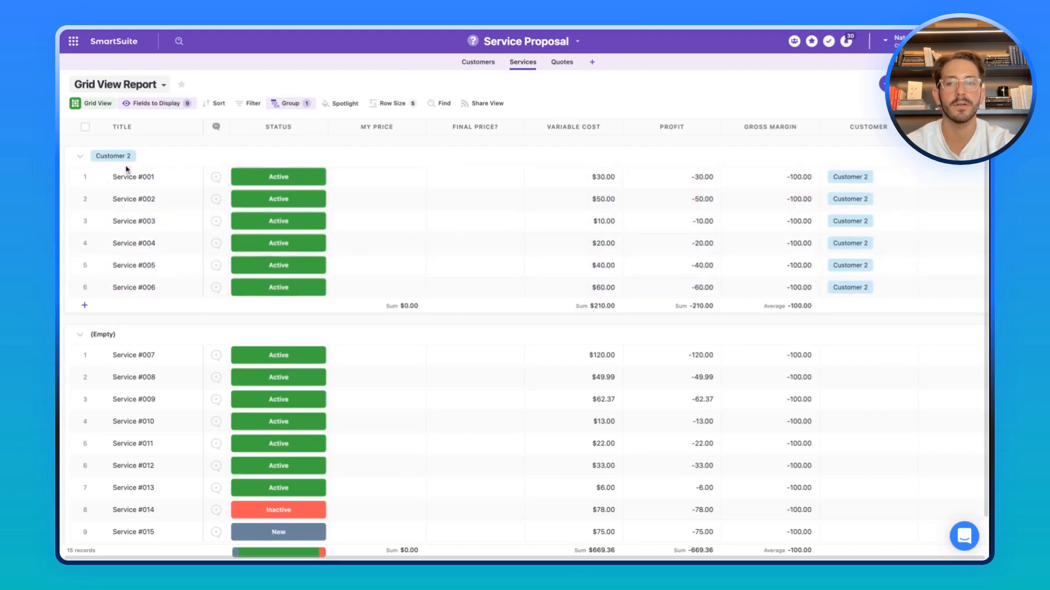
click(375, 176)
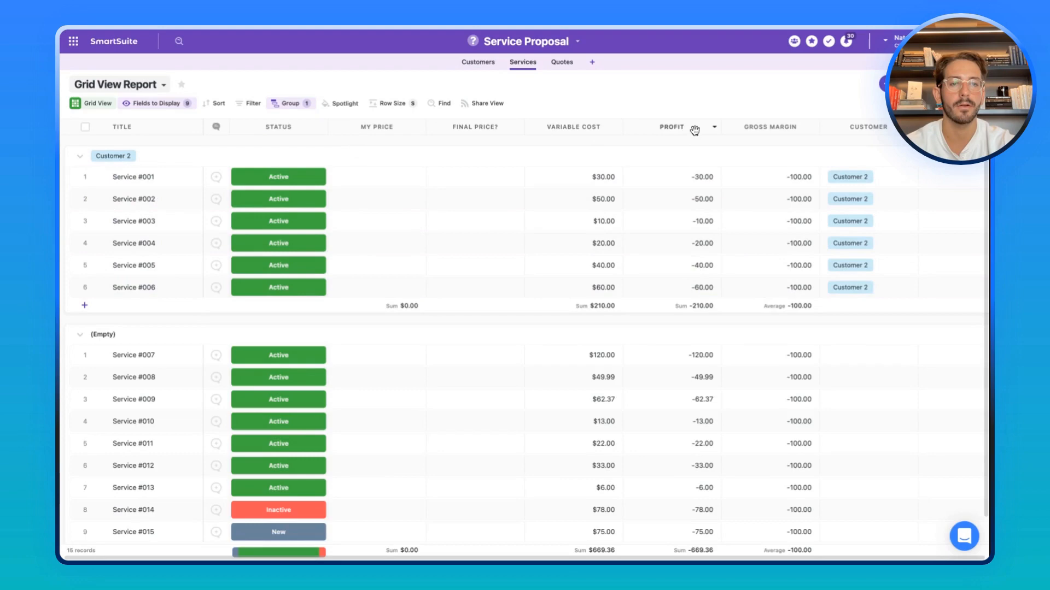
click(376, 199)
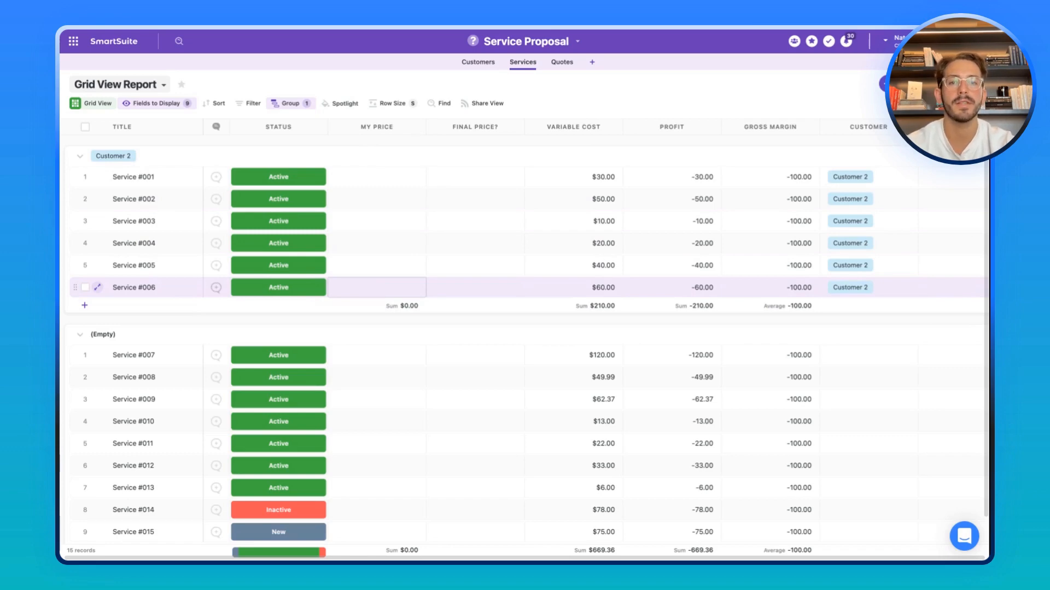
click(156, 103)
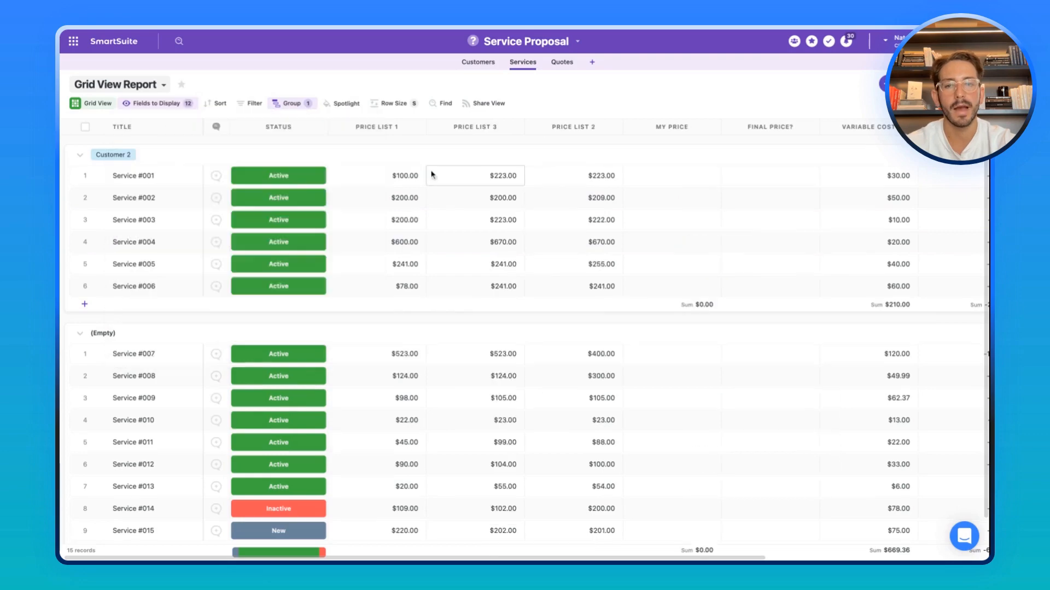
- Enter My Price for Customer 2's six services, totaling $1,566
click(670, 176)
text($100.00)
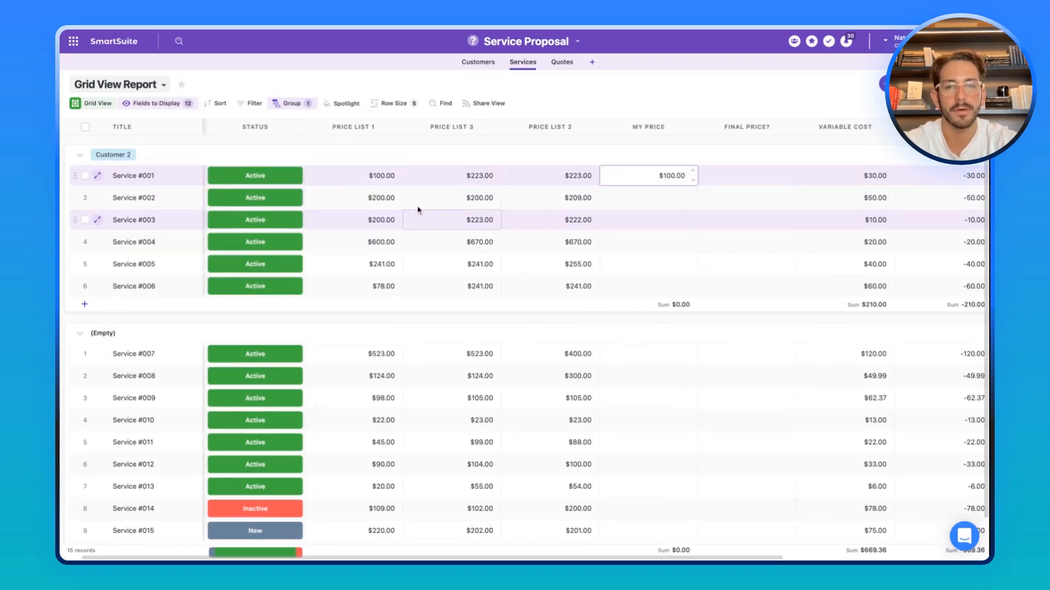
click(451, 220)
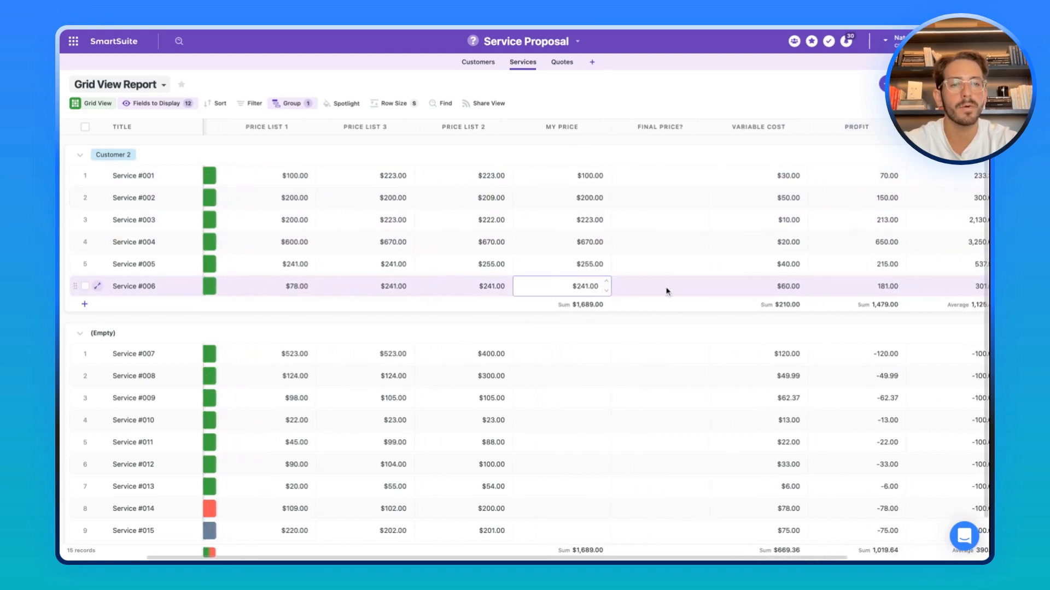
scroll(right, 3)
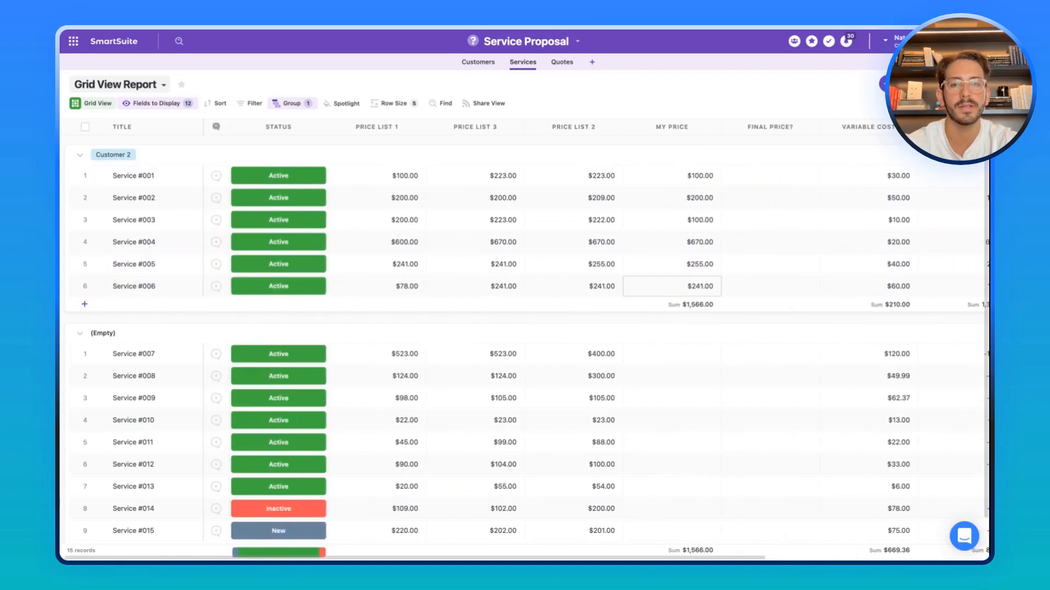
- Filter the Services grid to records where Customer is not empty
click(253, 103)
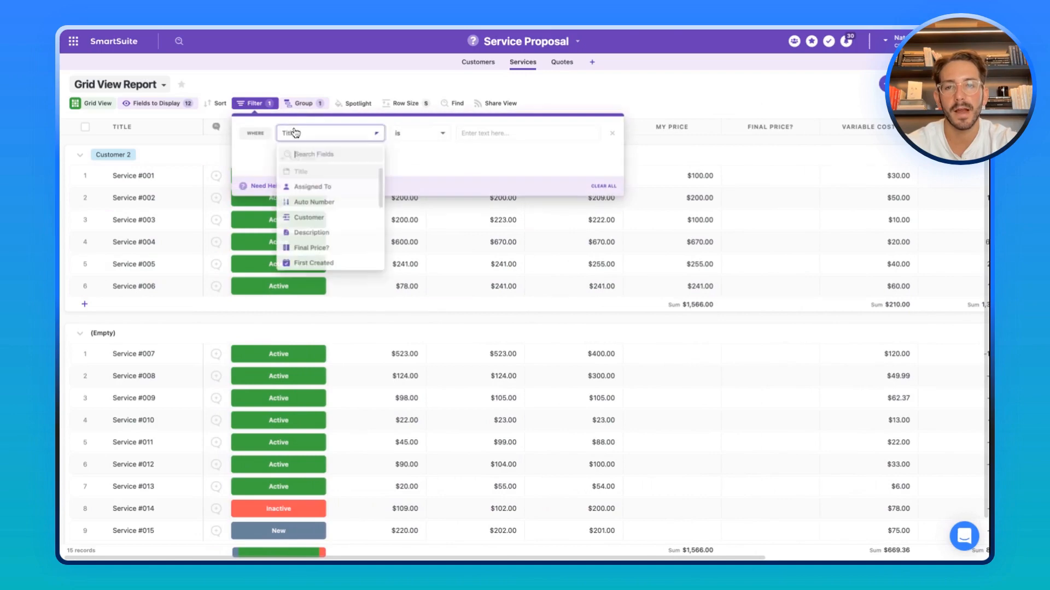
click(309, 217)
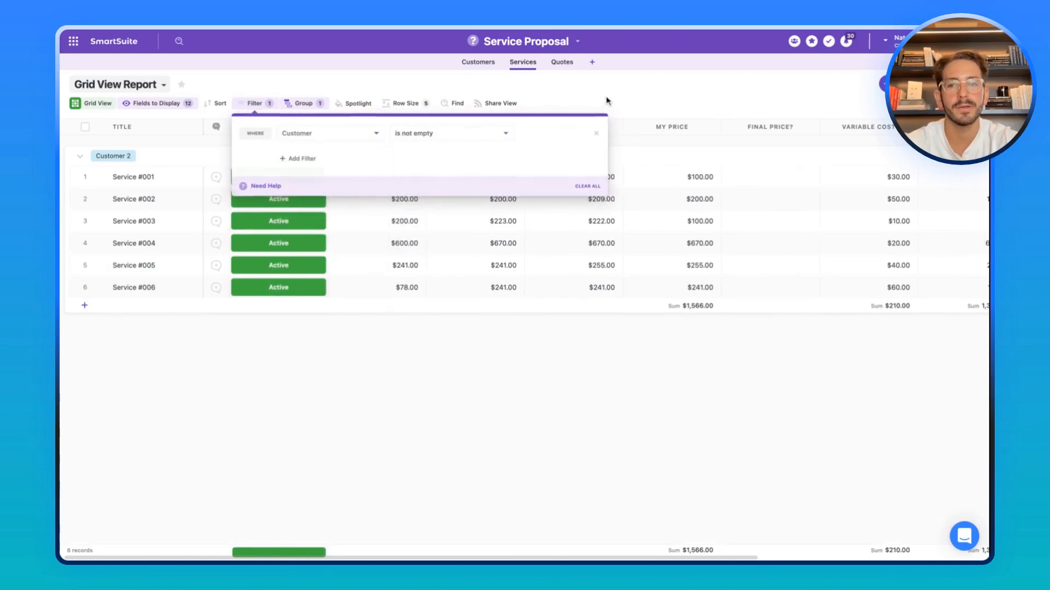
click(503, 243)
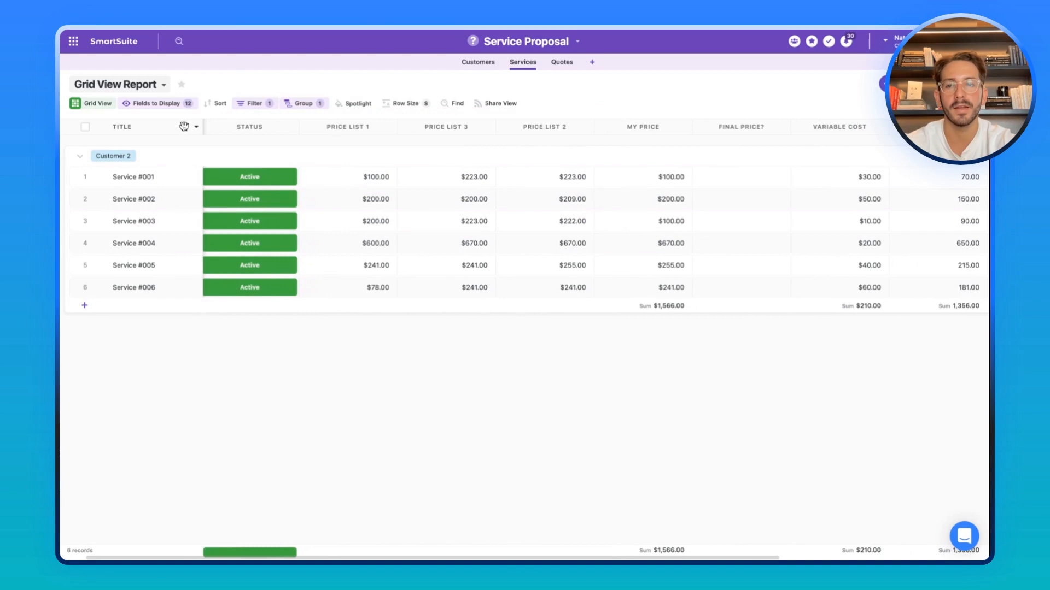
- Mark all six Customer 2 services as Final Price, then clear the selection
click(85, 126)
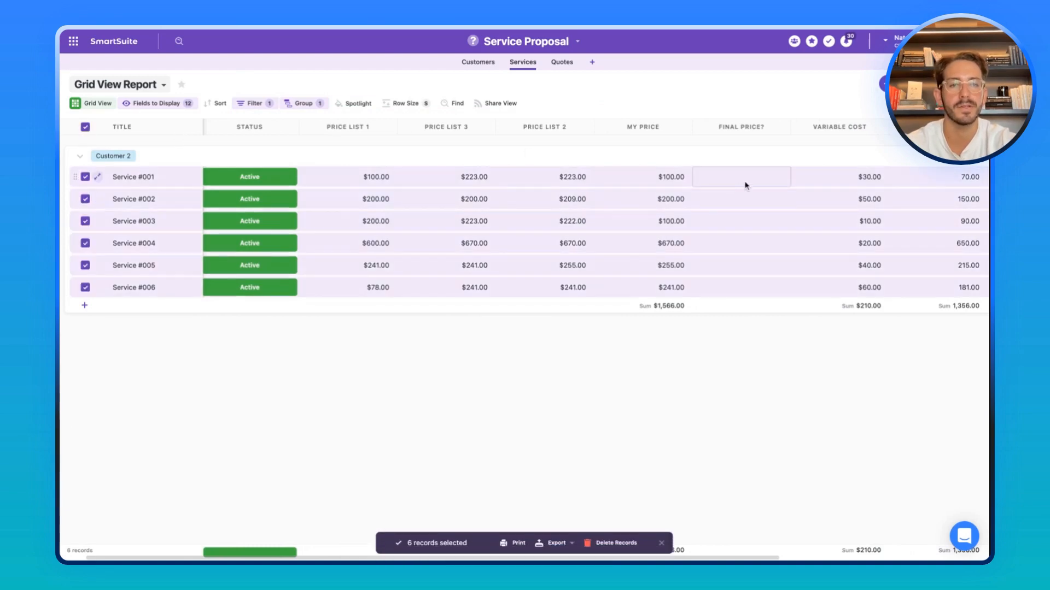
click(742, 177)
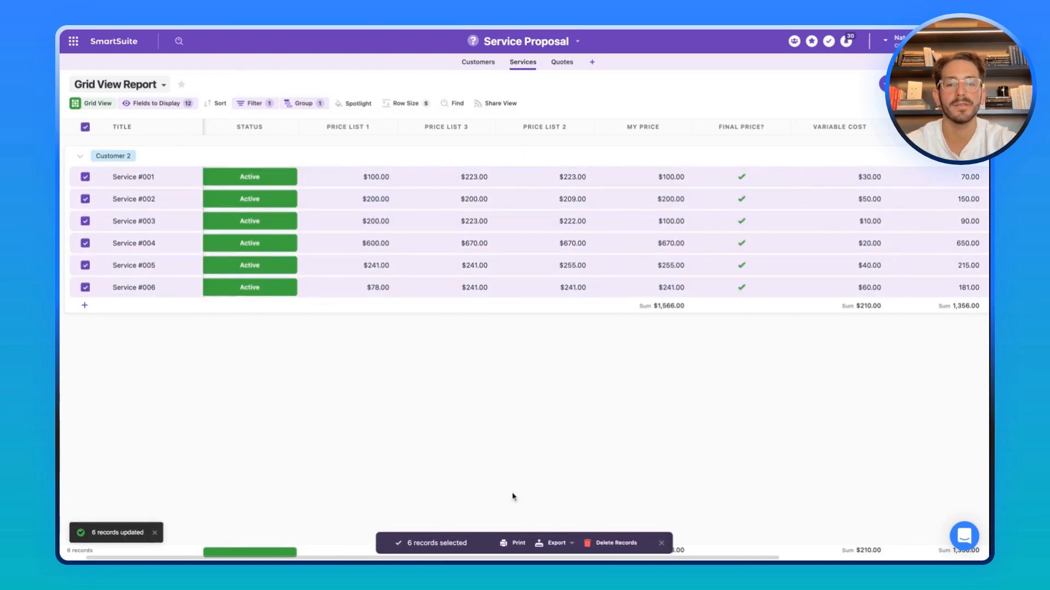
click(85, 126)
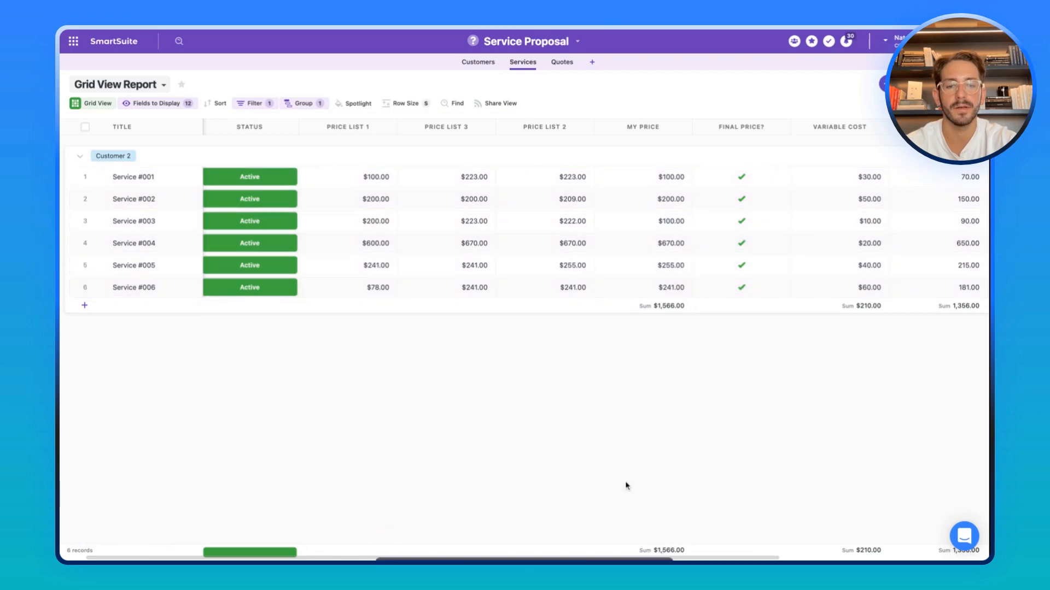
- Add Gross Margin, Profit and Variable Cost fields to the Quotes Final View
click(561, 62)
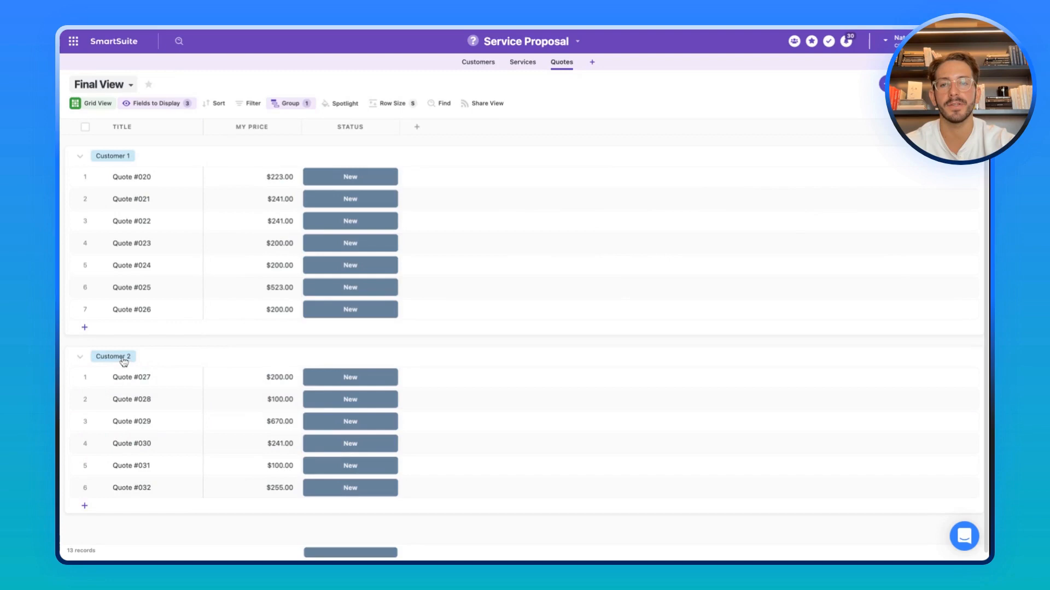
click(289, 104)
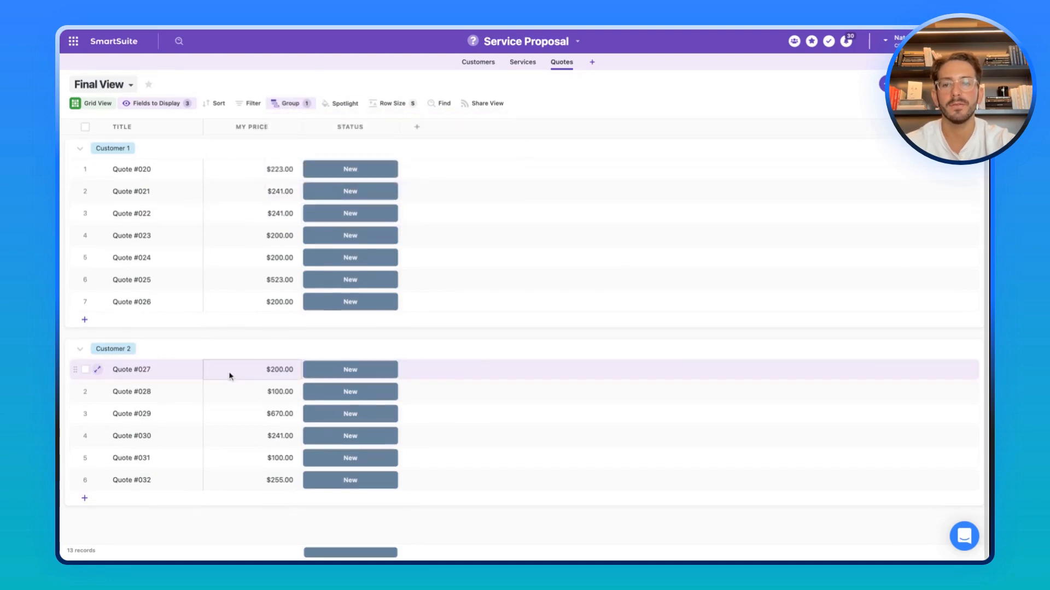
click(349, 392)
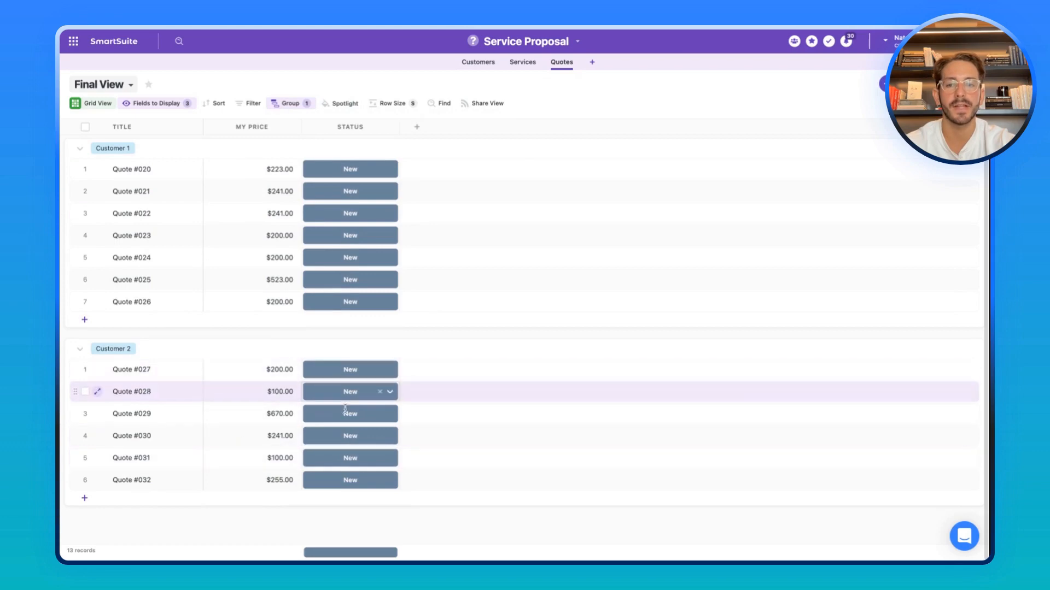
click(155, 104)
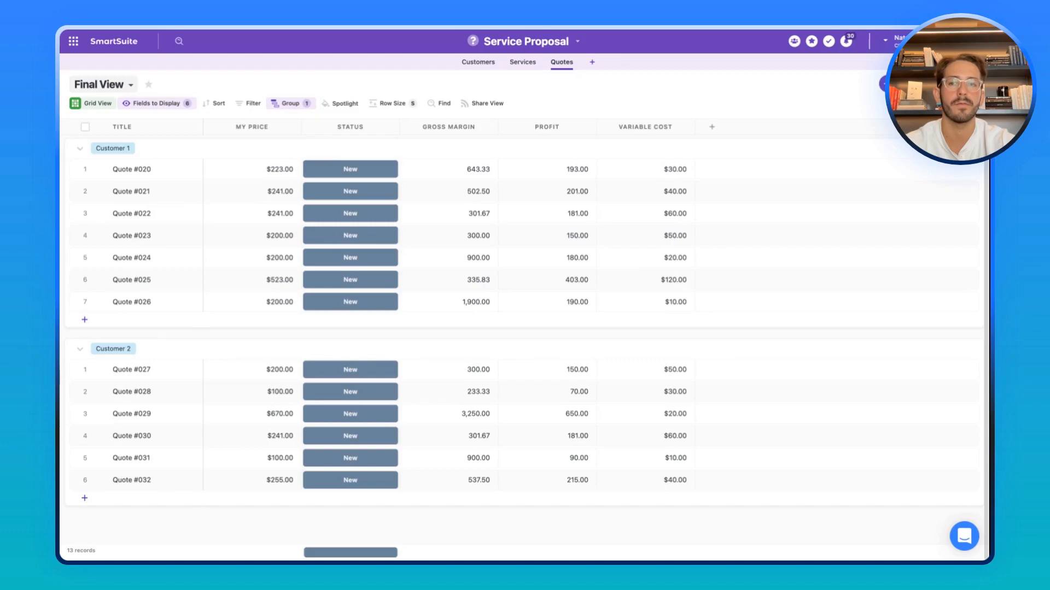
- Switch to the Customer 2 quotes Grid View, check its Share View, and return to Services
click(104, 83)
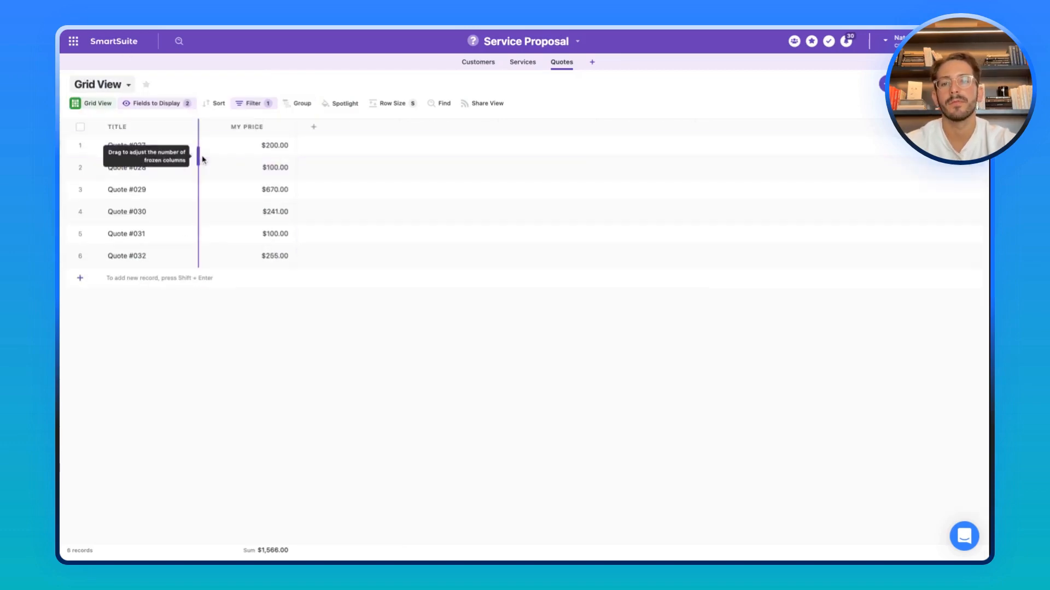
click(487, 103)
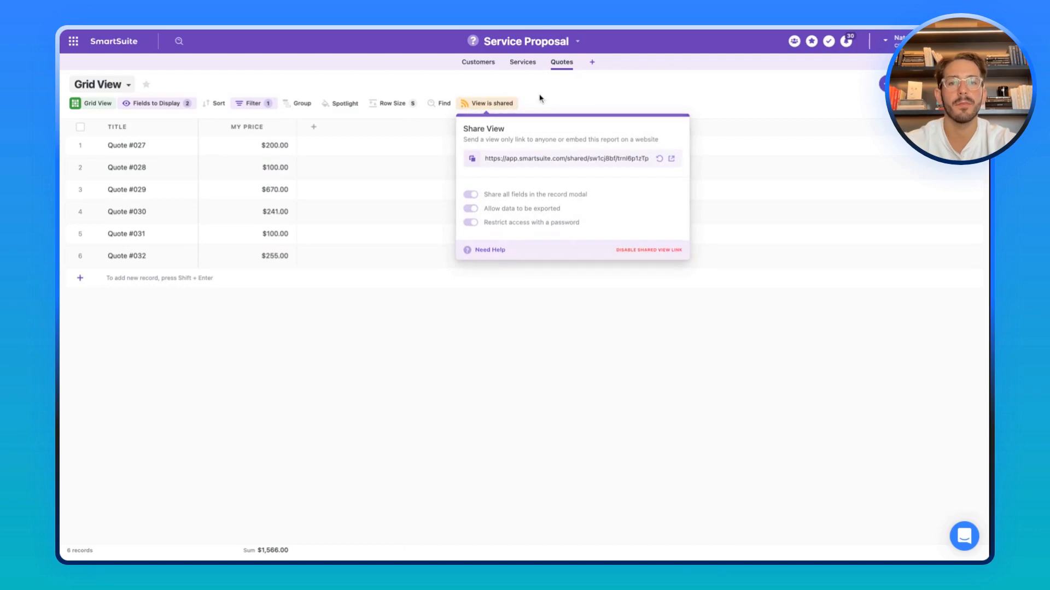
click(523, 62)
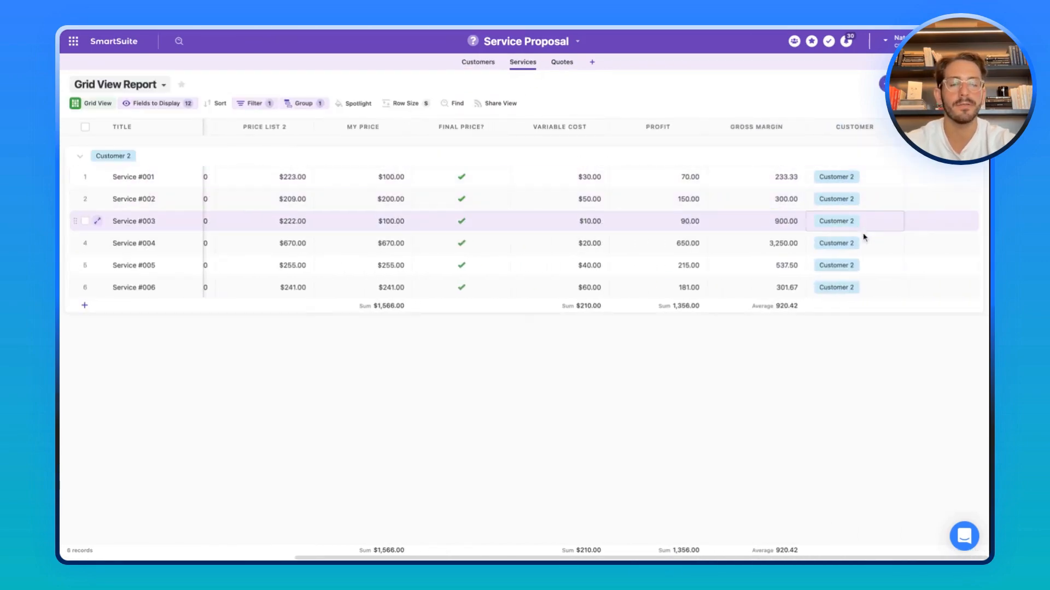
- Remove Customer 2 from all six selected services, leaving fifteen services without a customer
click(85, 126)
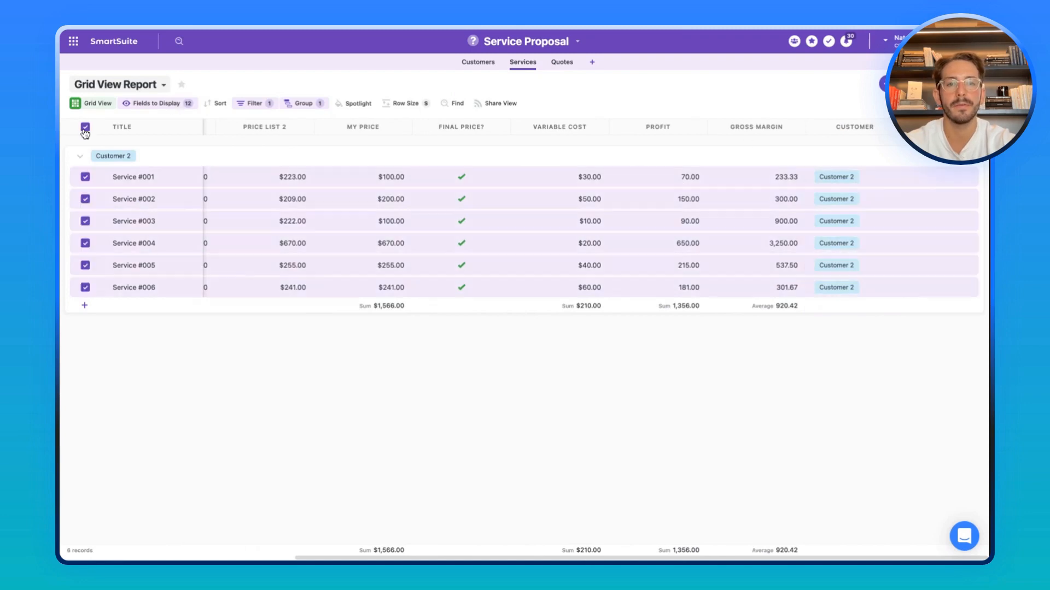
click(853, 176)
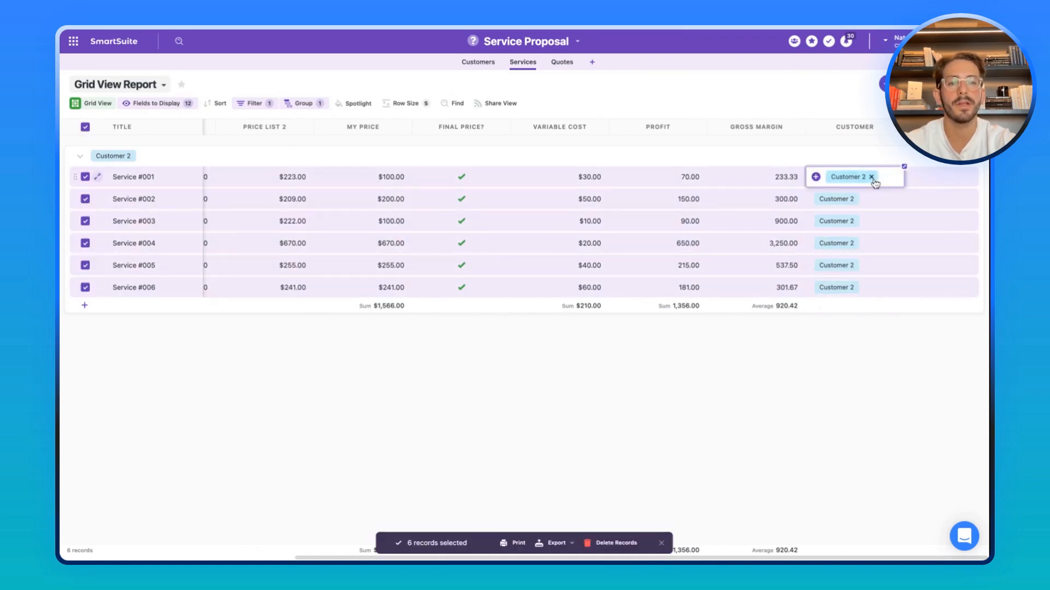
click(254, 103)
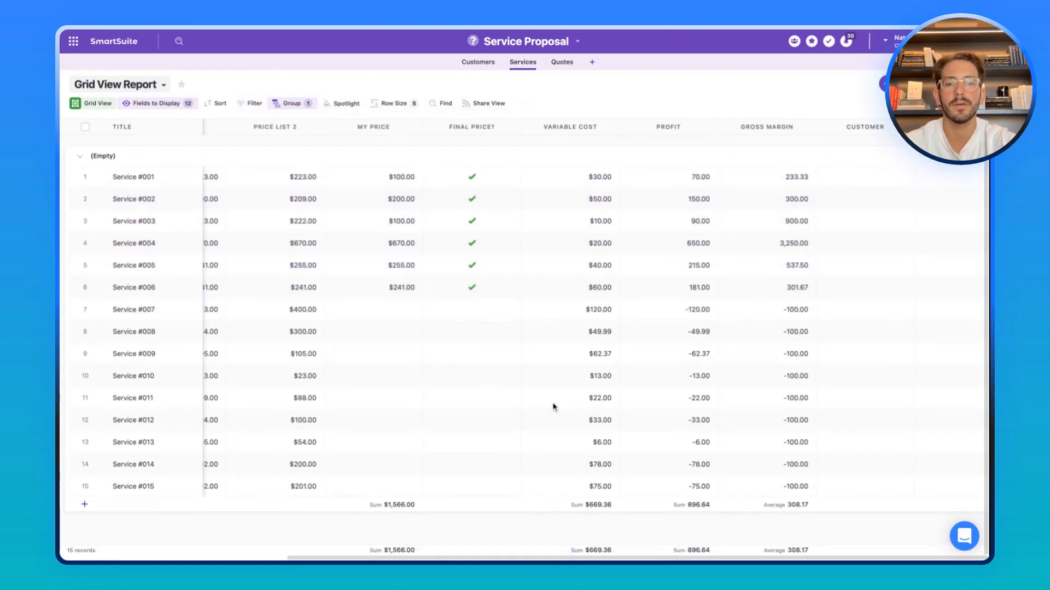
click(471, 310)
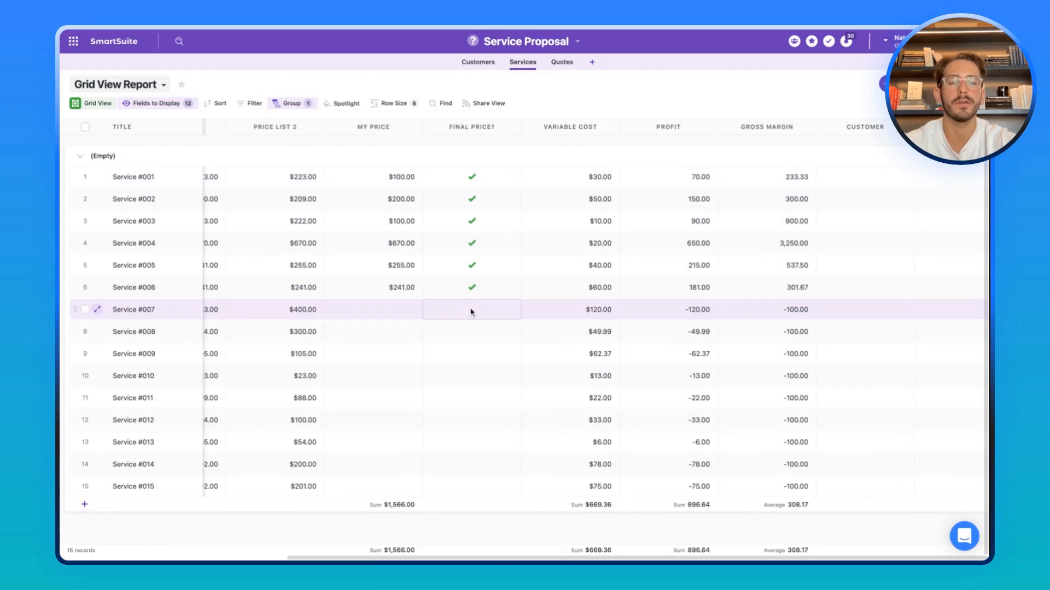
click(471, 310)
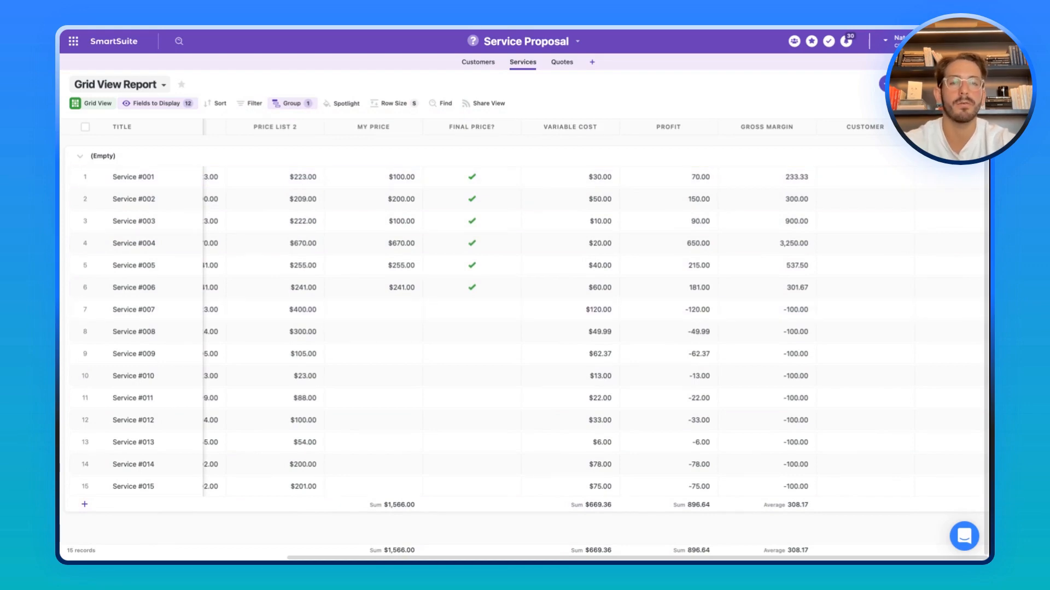